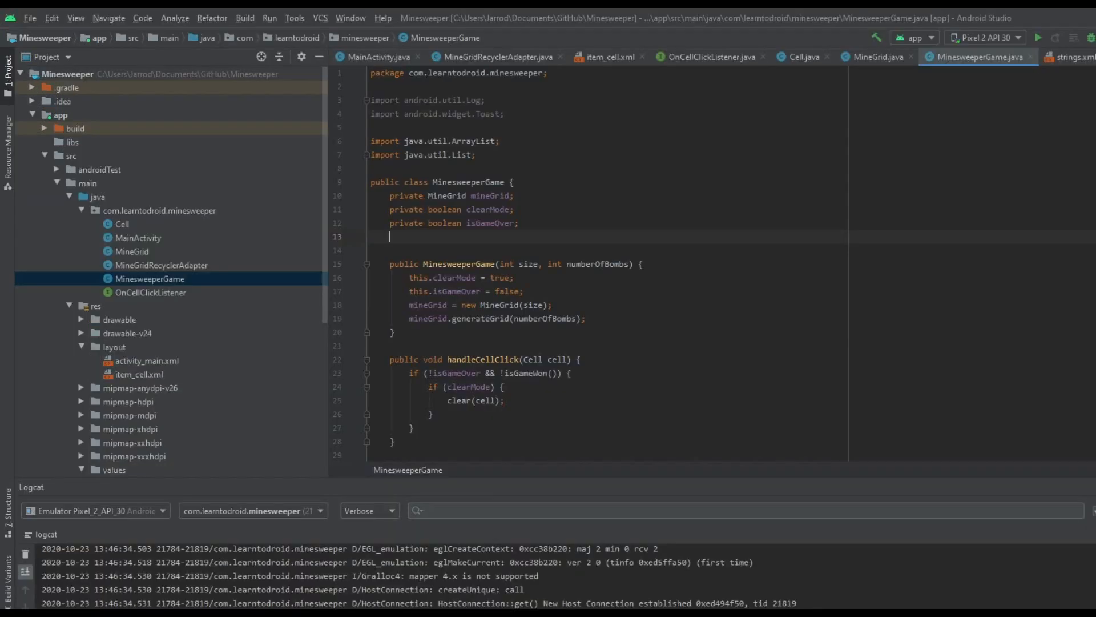
- Declare private boolean timeExpired, initialise it in the constructor, and add && !timeExpired to handleCellClick
type("private boolean t")
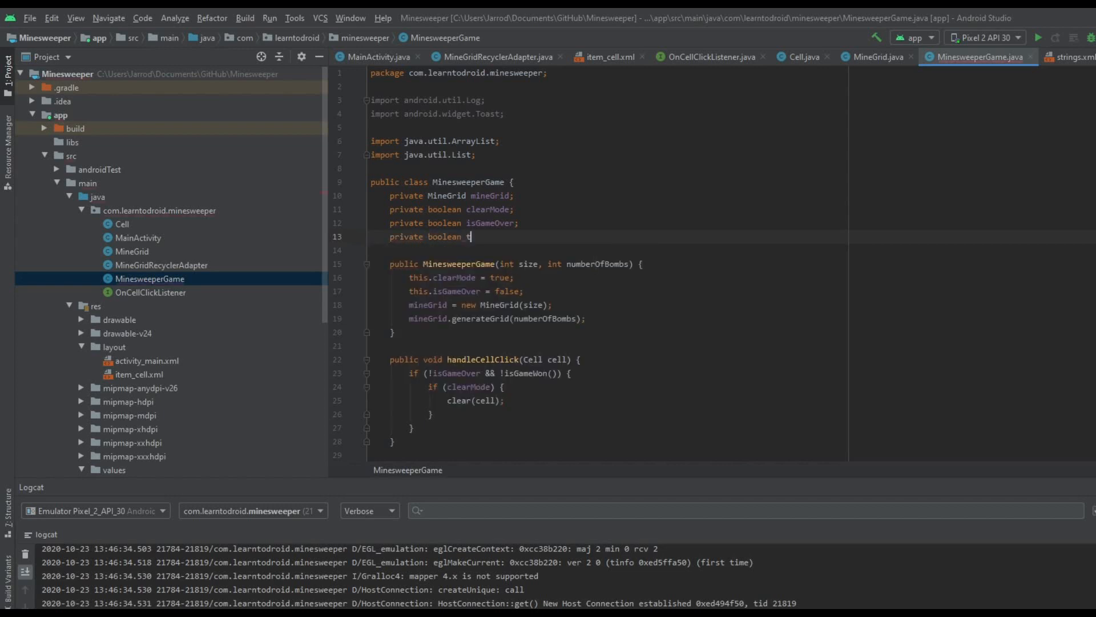
type("imeExpired;")
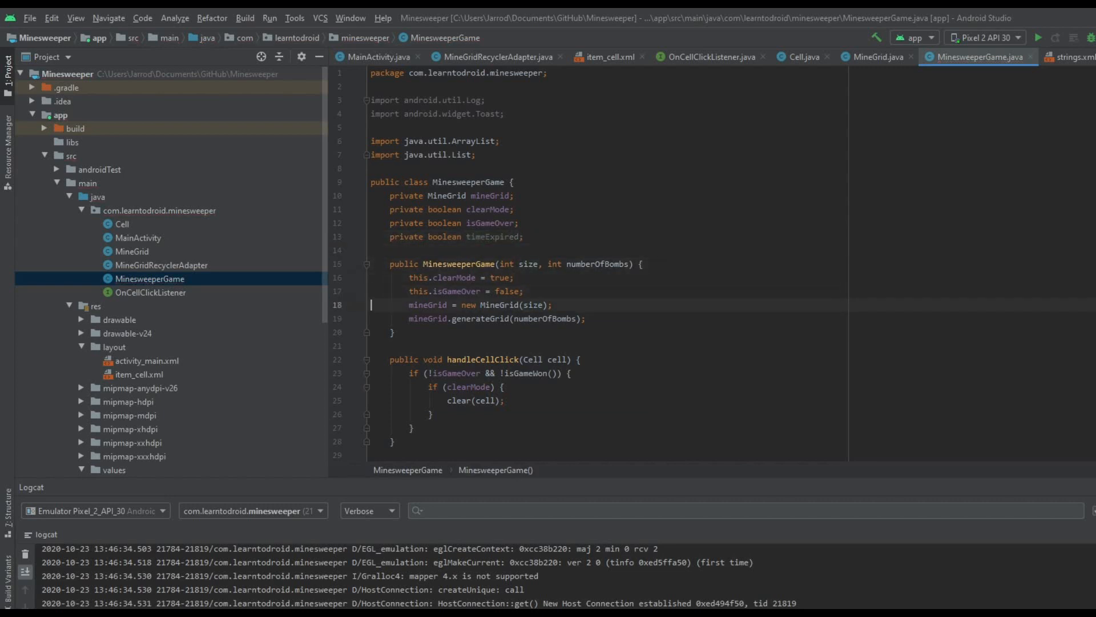
type("this.timeExpired = false;")
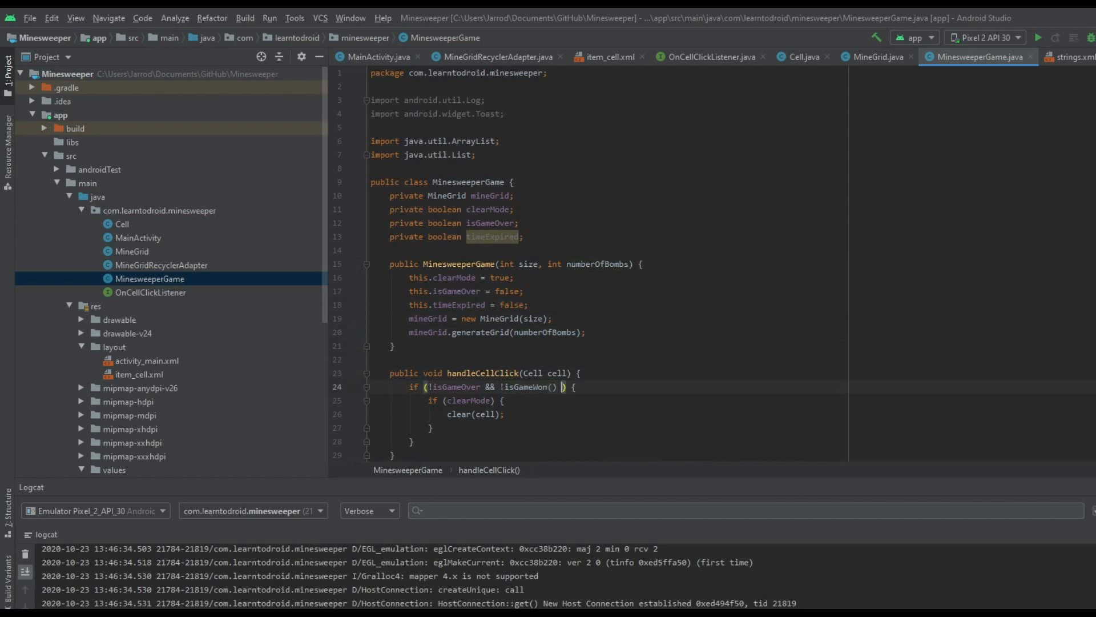
type("&&")
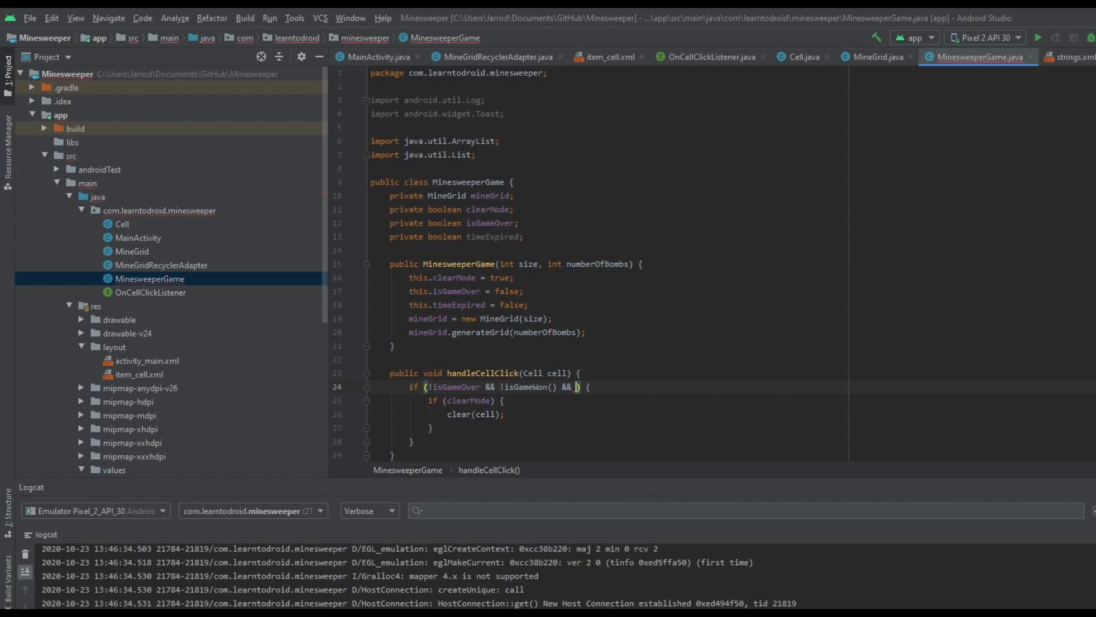
type("timeExpired")
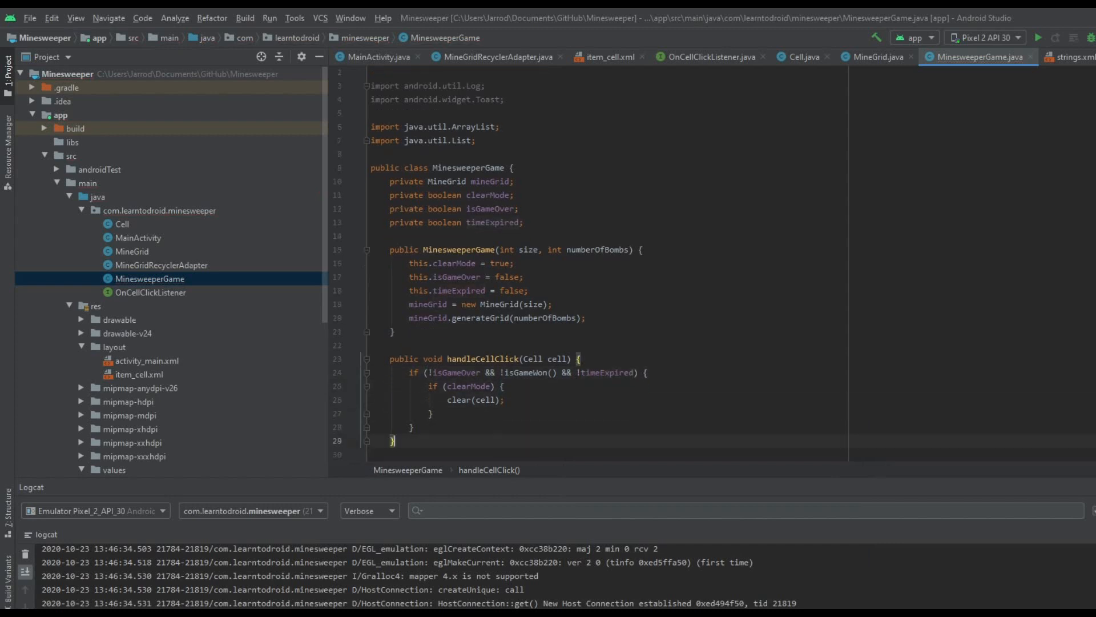
- Write a public void outOfTime() method that sets timeExpired to true
scroll("down", 3)
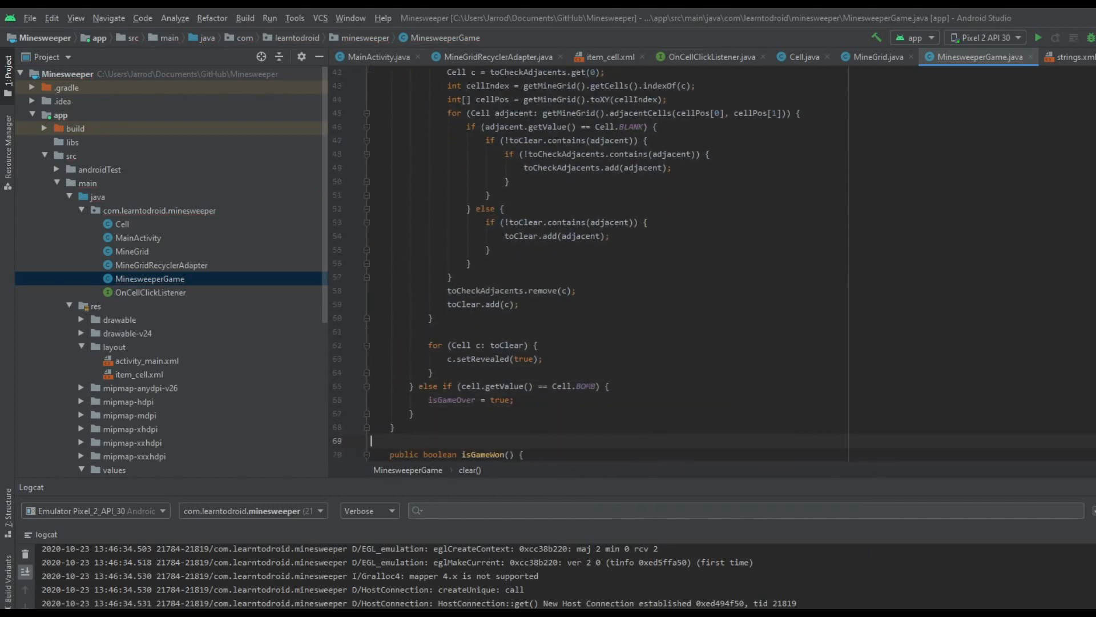
scroll("down", 3)
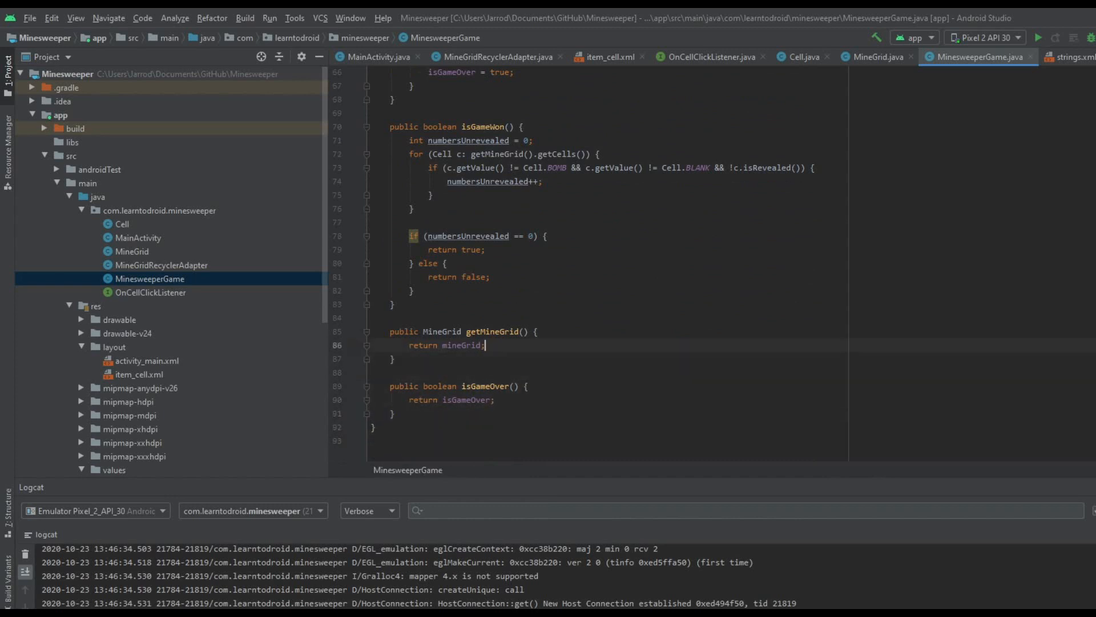
type("pub")
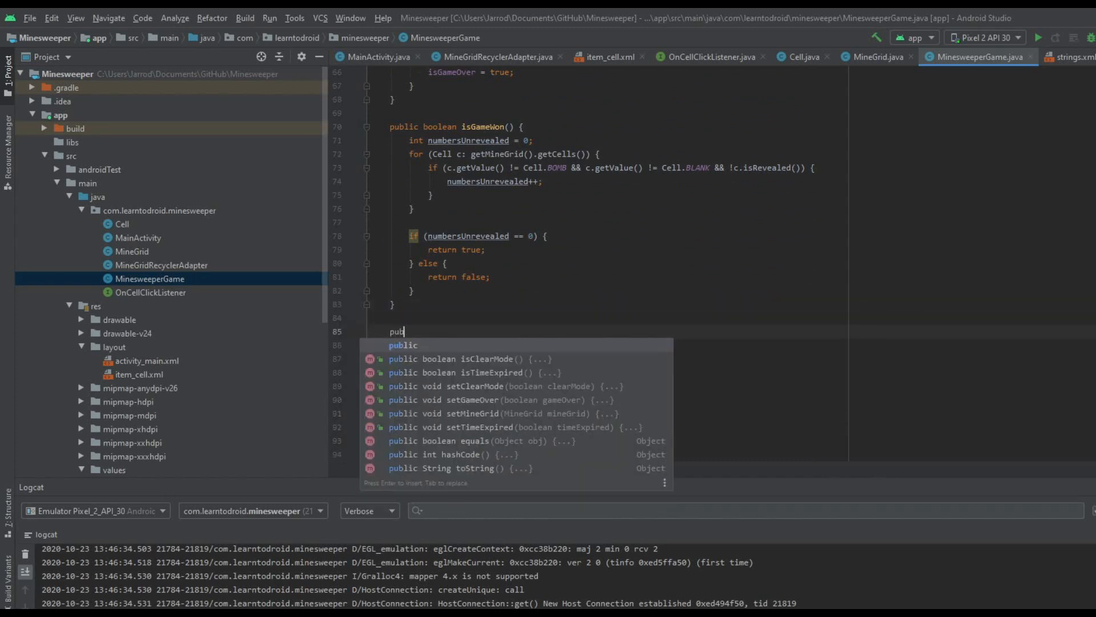
type("lic void outOf")
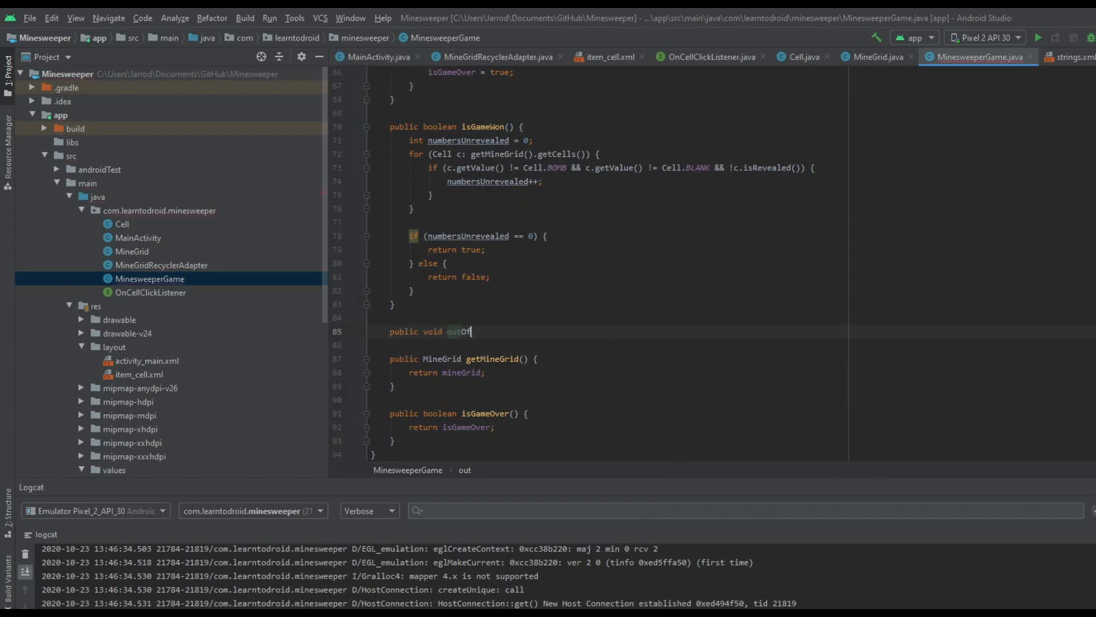
type("Time()")
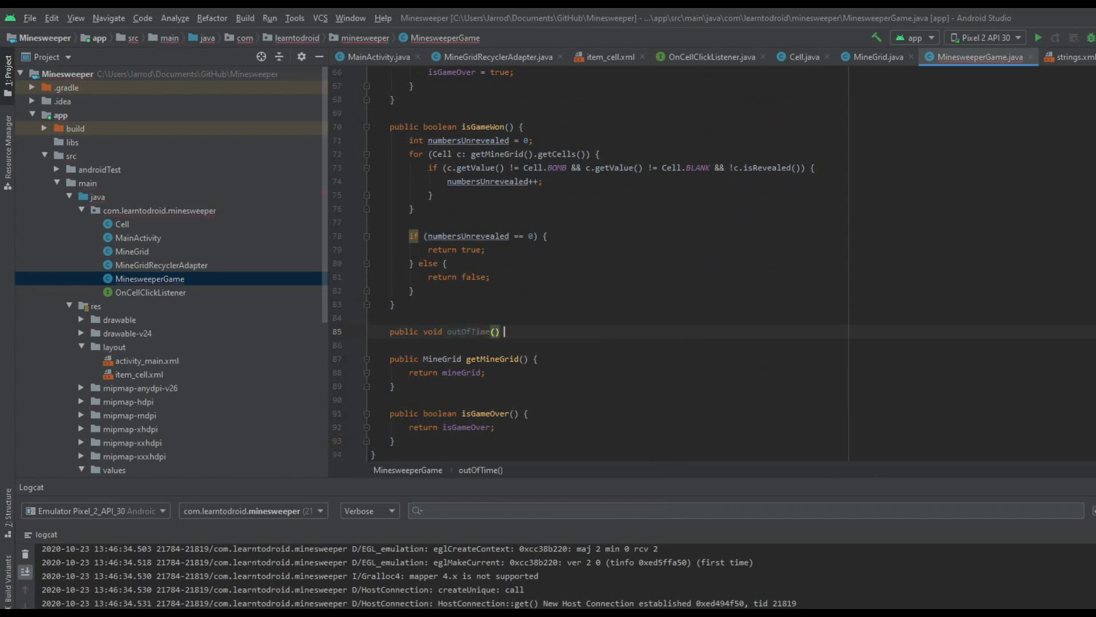
type("{")
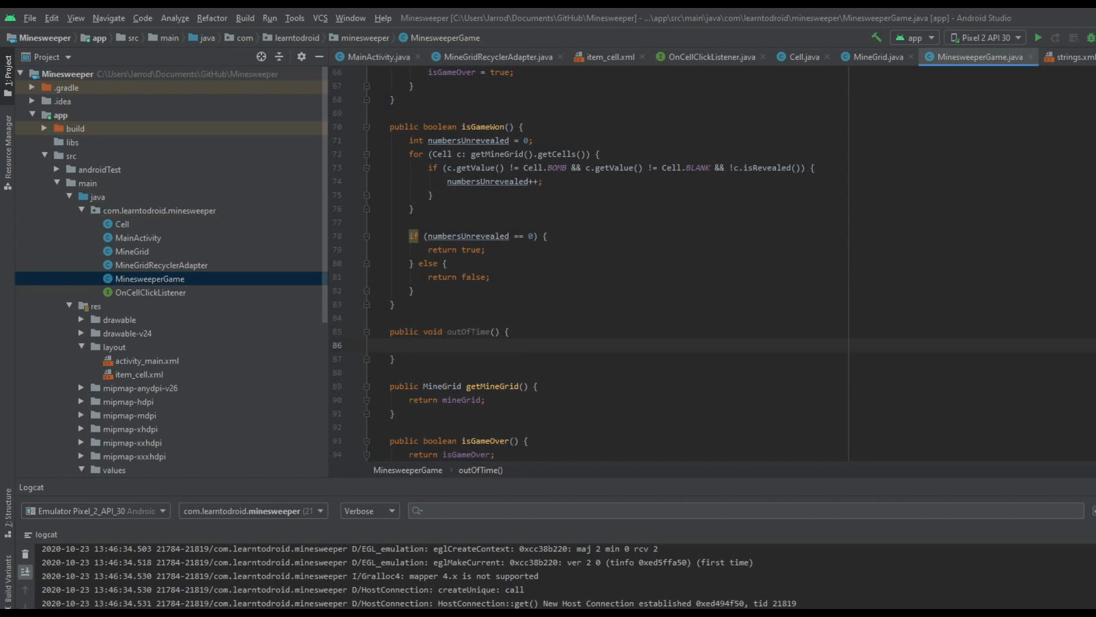
type("timeExpired = true;")
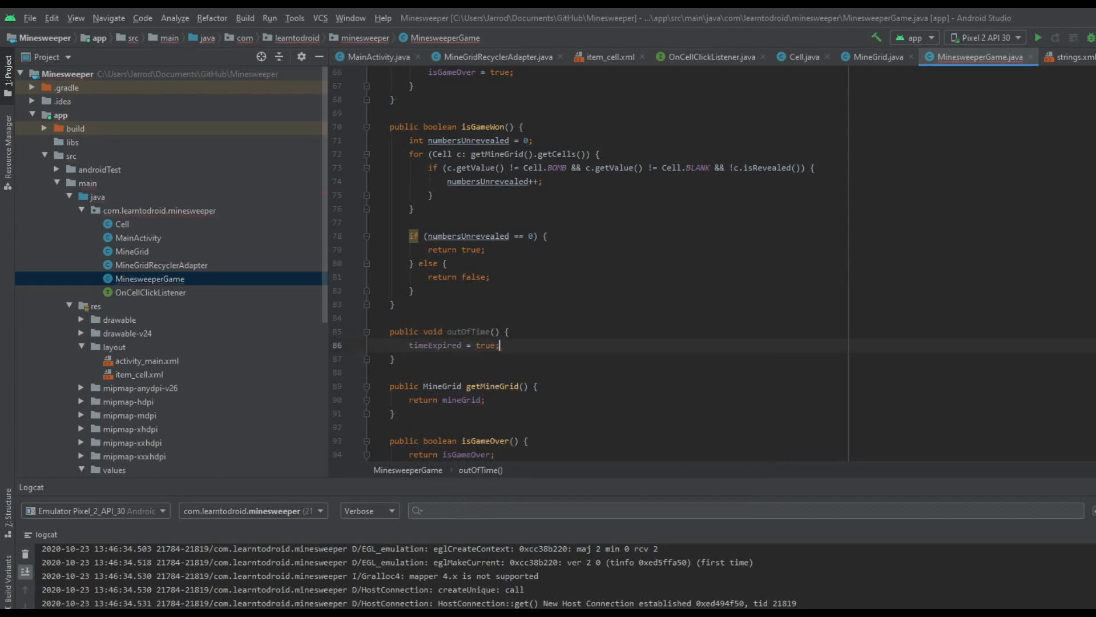
- In MainActivity, declare CountDownTimer countDownTimer, int secondsElapsed and boolean timerStarted fields
left_click(376, 56)
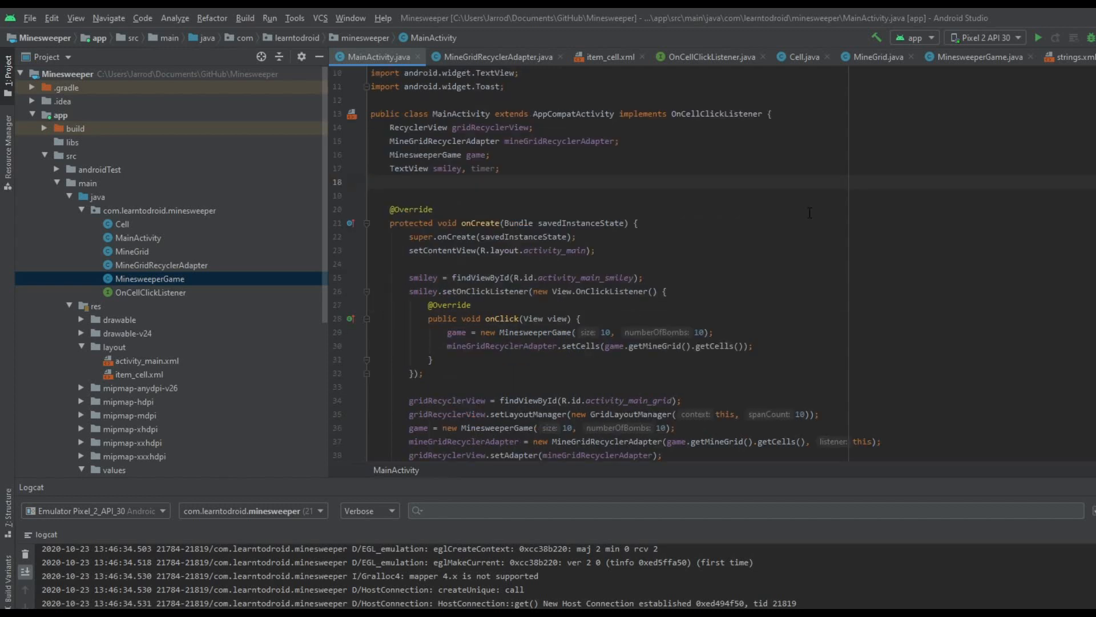
type("CountDownTimer countDownTimer;")
type("boolean timerStarted;")
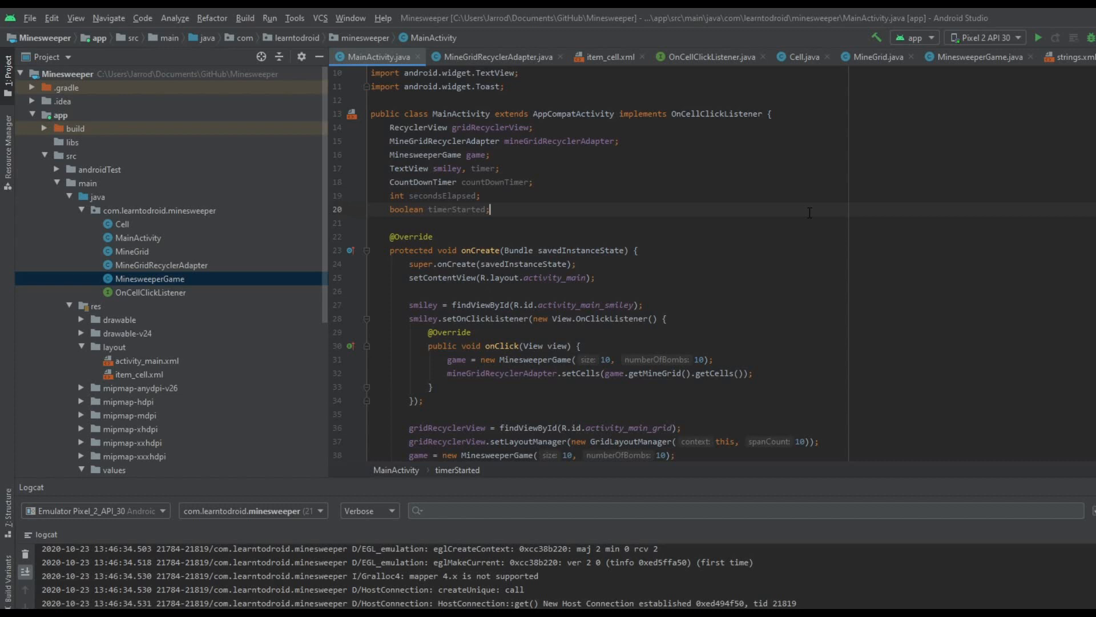
scroll("down", 3)
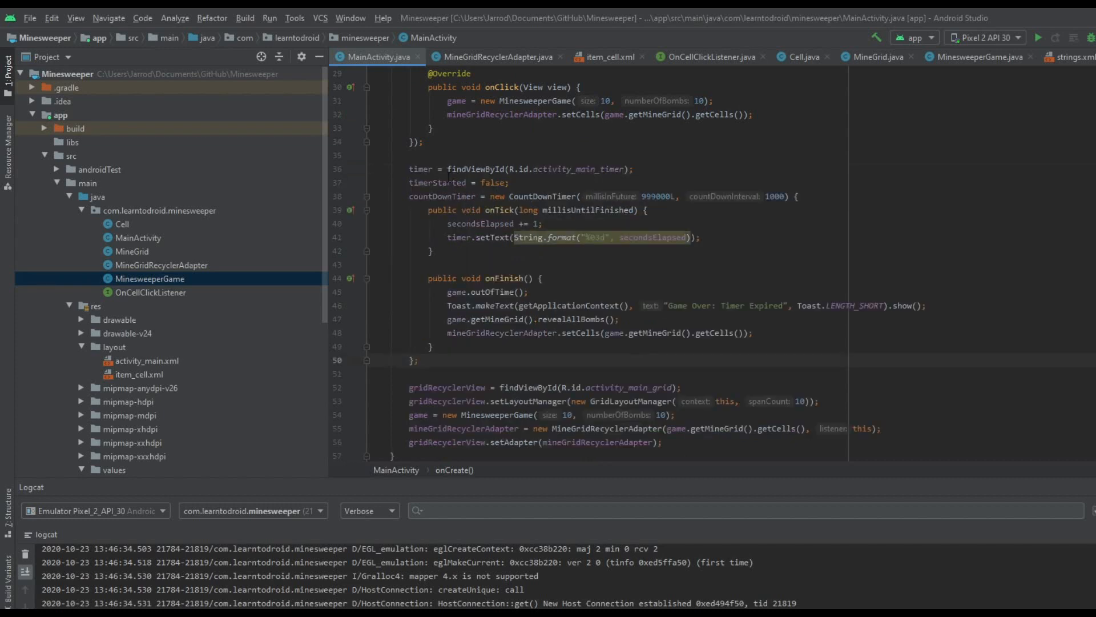
- Highlight the timer view, timerStarted flag and countDownTimer assignment in onCreate
double_click(420, 169)
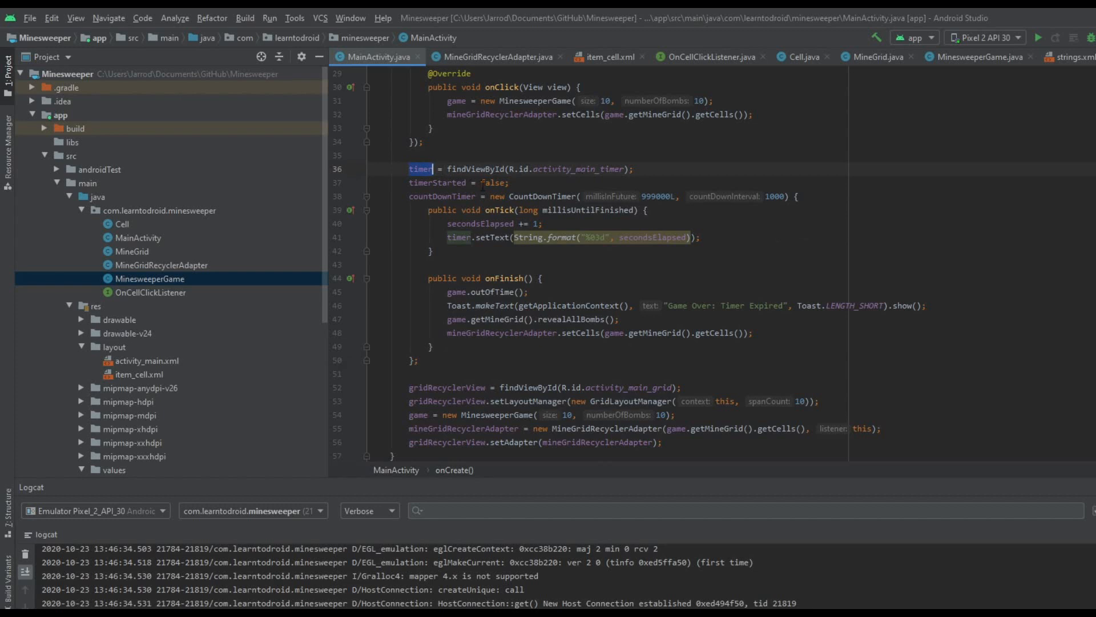
double_click(436, 183)
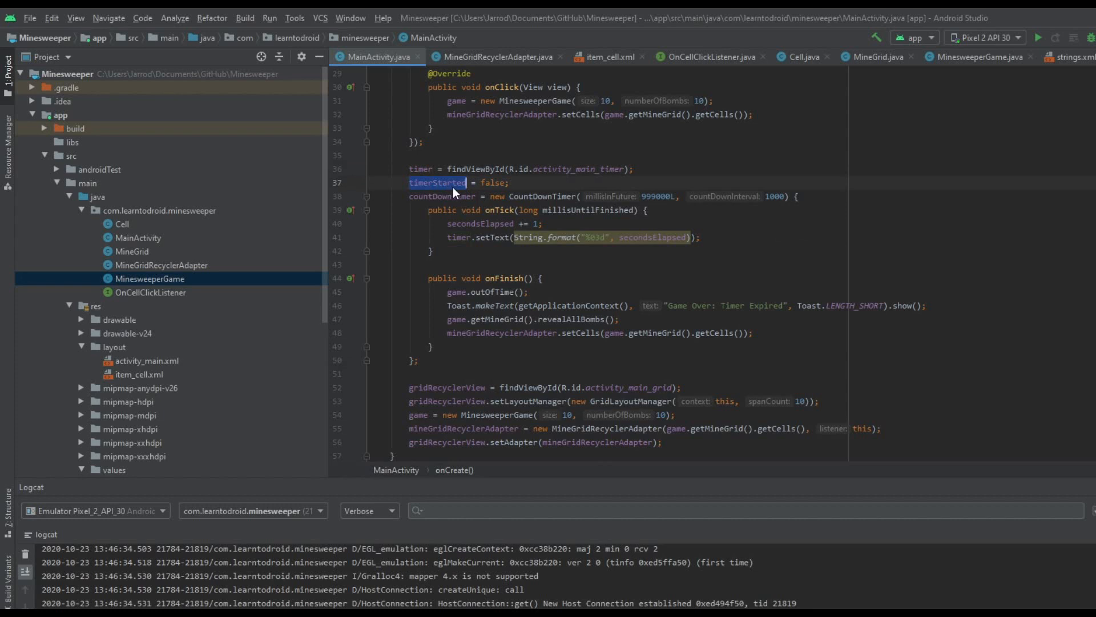
left_click(445, 196)
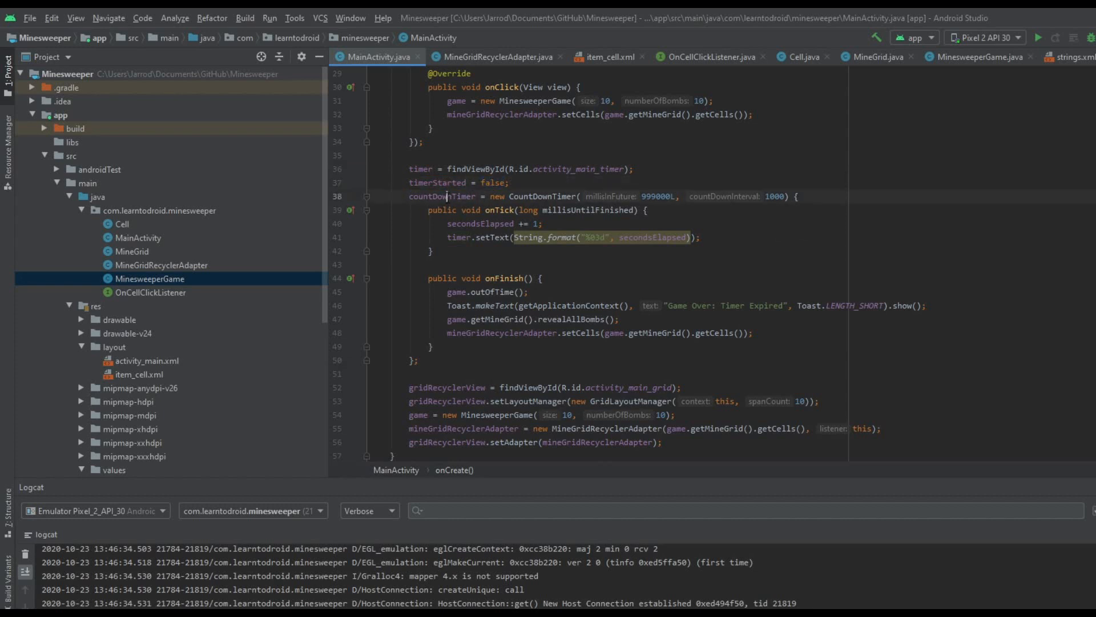
double_click(441, 196)
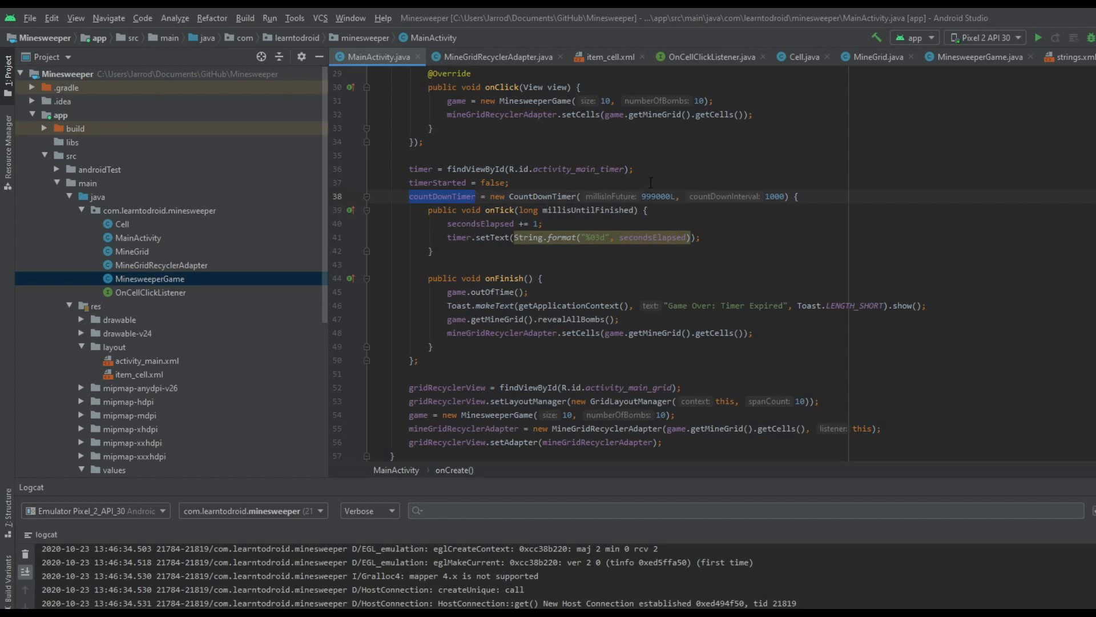
- Walk through onTick's secondsElapsed counter and timer text update, then onFinish
left_click(657, 196)
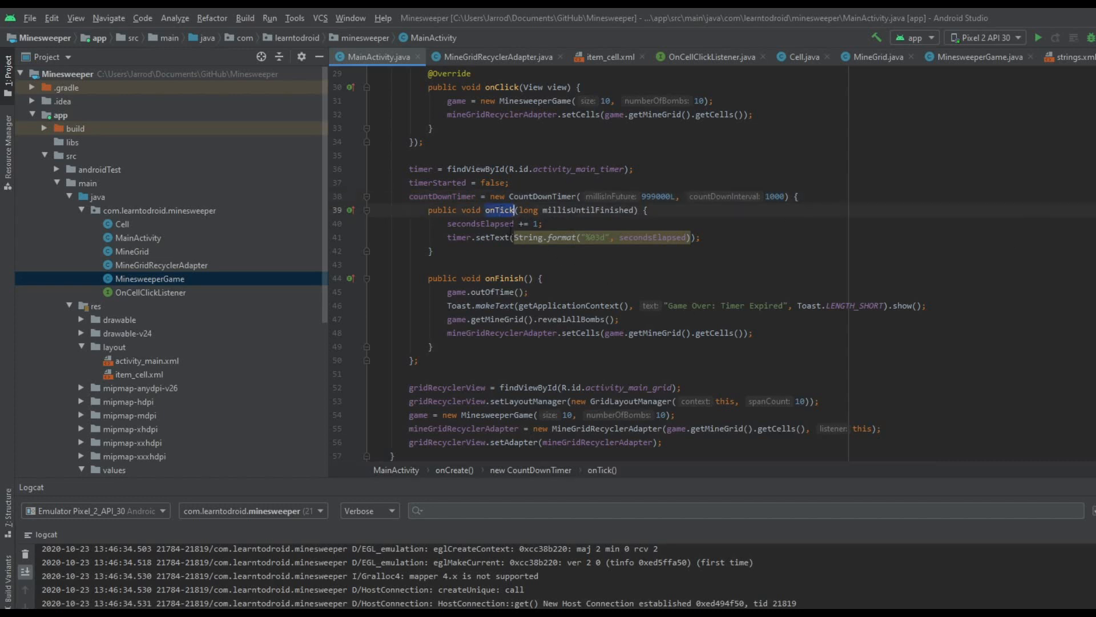
double_click(479, 223)
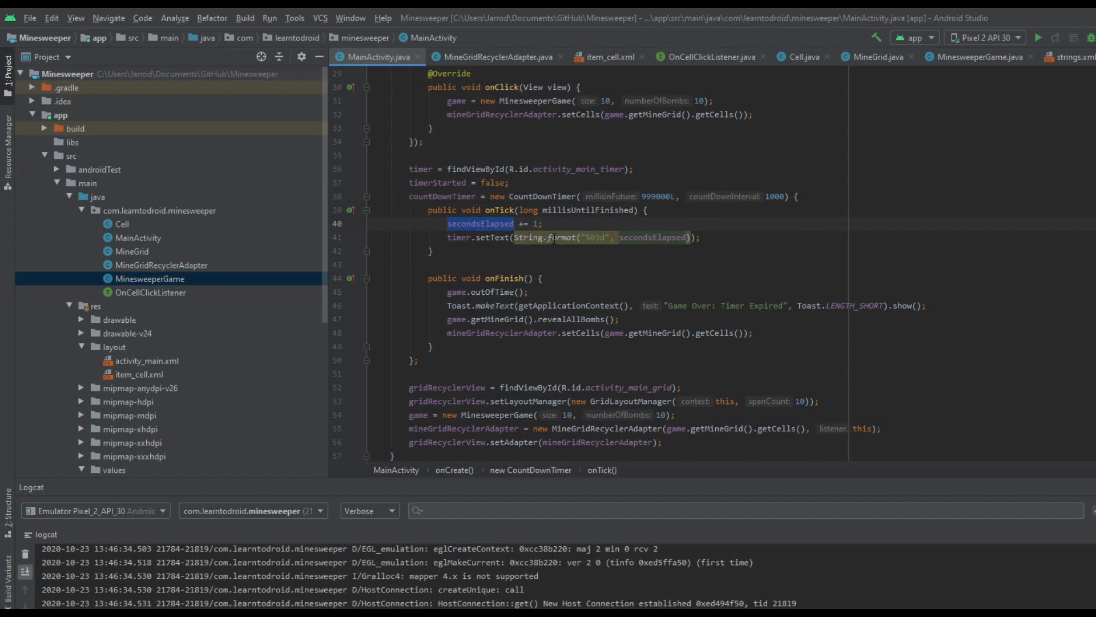
left_click(455, 237)
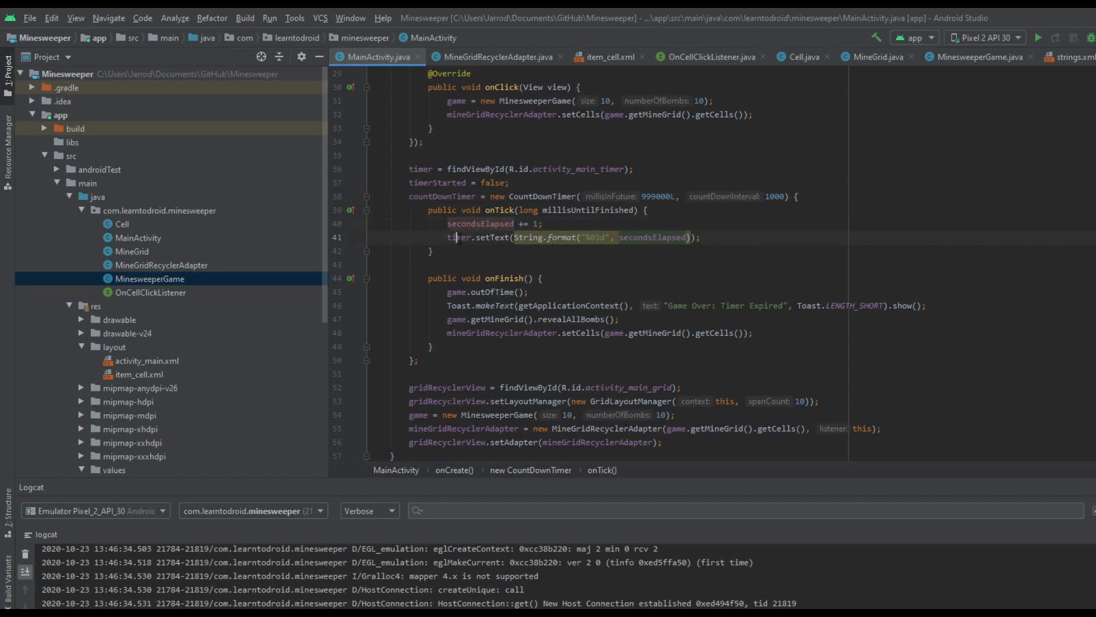
double_click(458, 237)
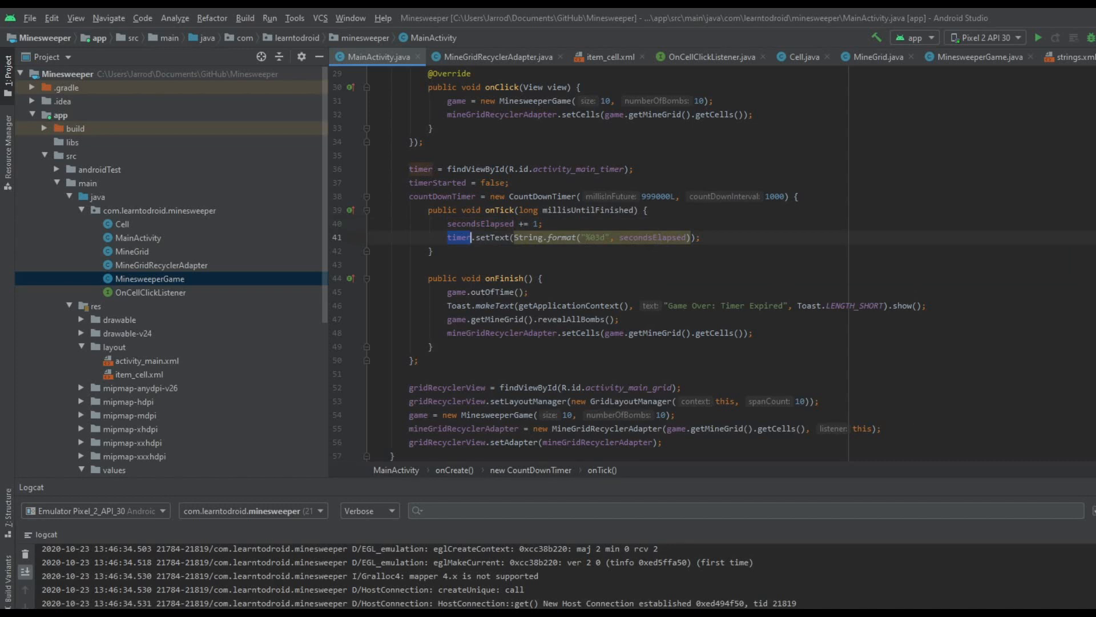
left_click(504, 278)
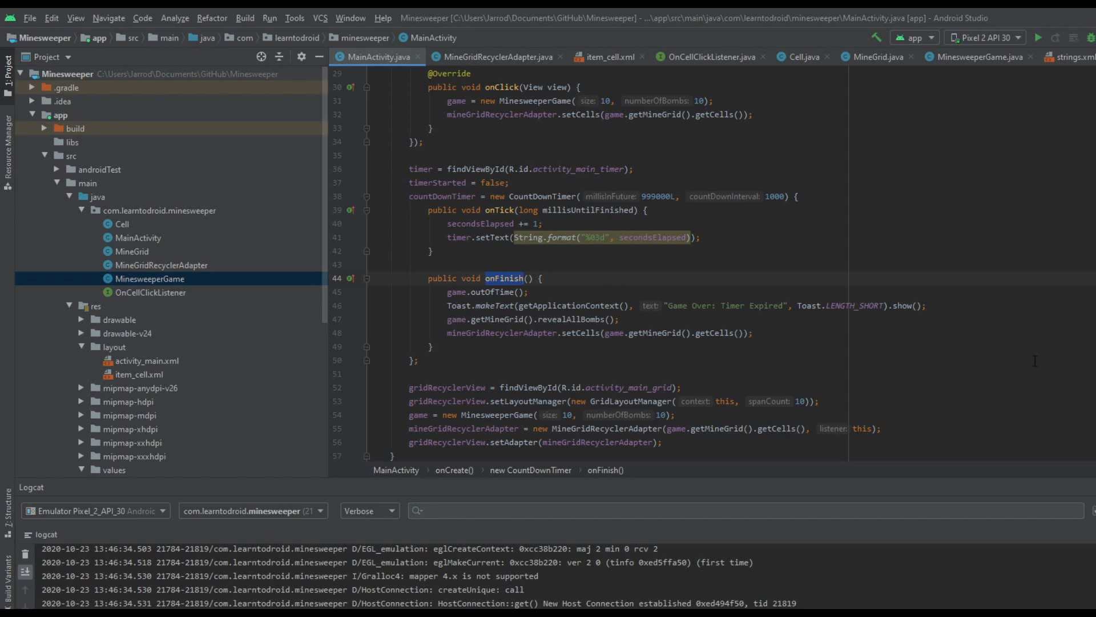
mouse_move(869, 346)
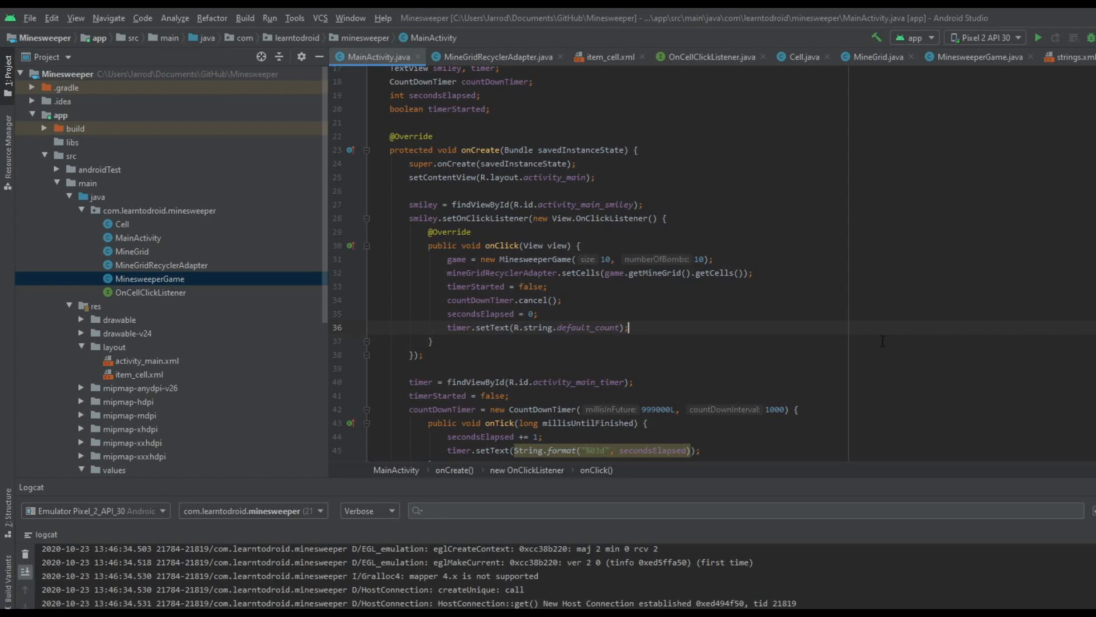
- Scroll down MainActivity past the smiley listener's timer cancel and reset code
scroll("down", 3)
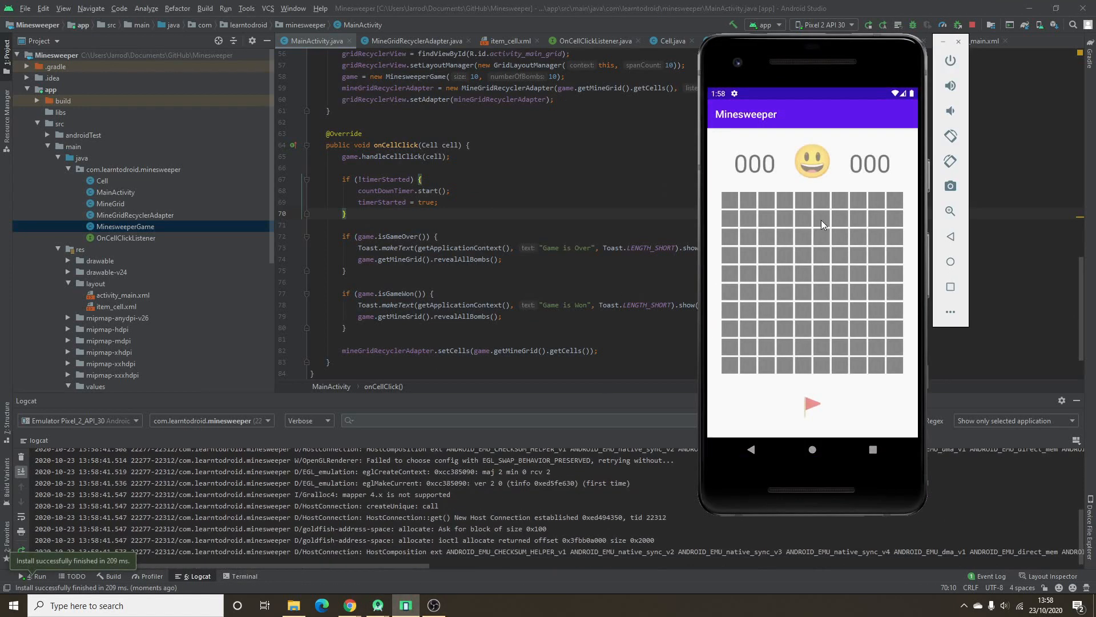
- Tap two minefield cells in the emulator to start the timer counting
left_click(823, 224)
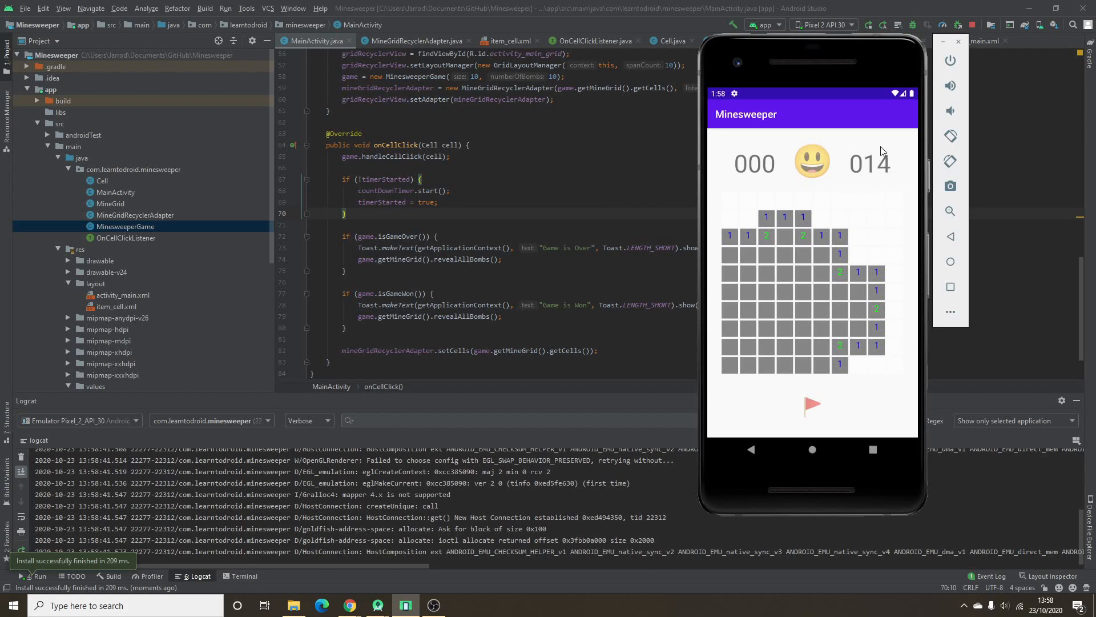
left_click(812, 162)
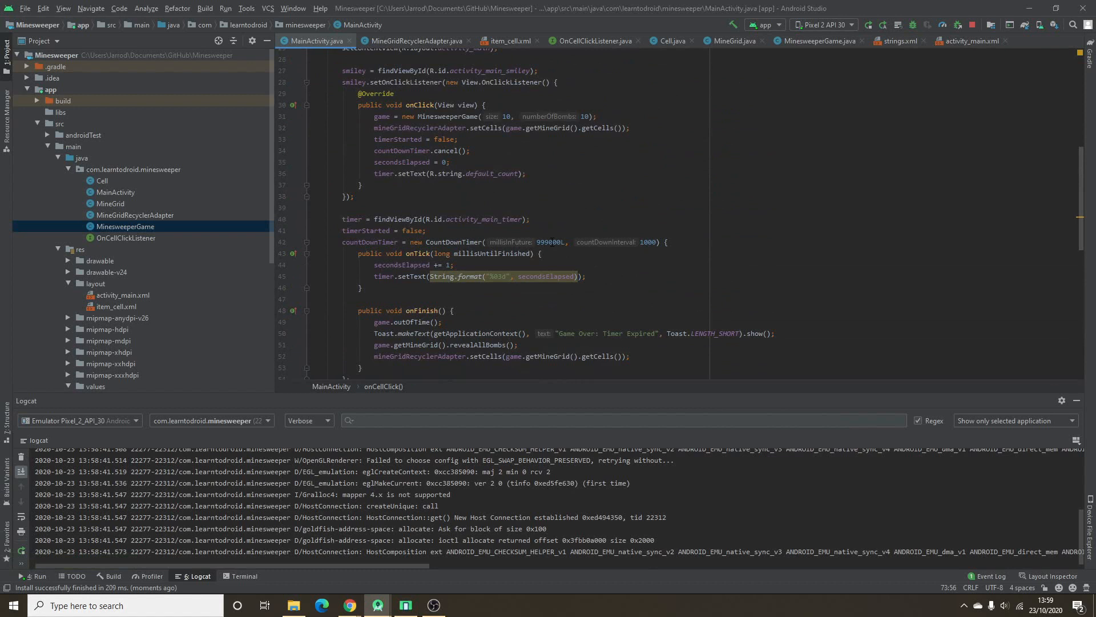
- Start a new game and reveal a cell to test the 5-second countdown
double_click(549, 242)
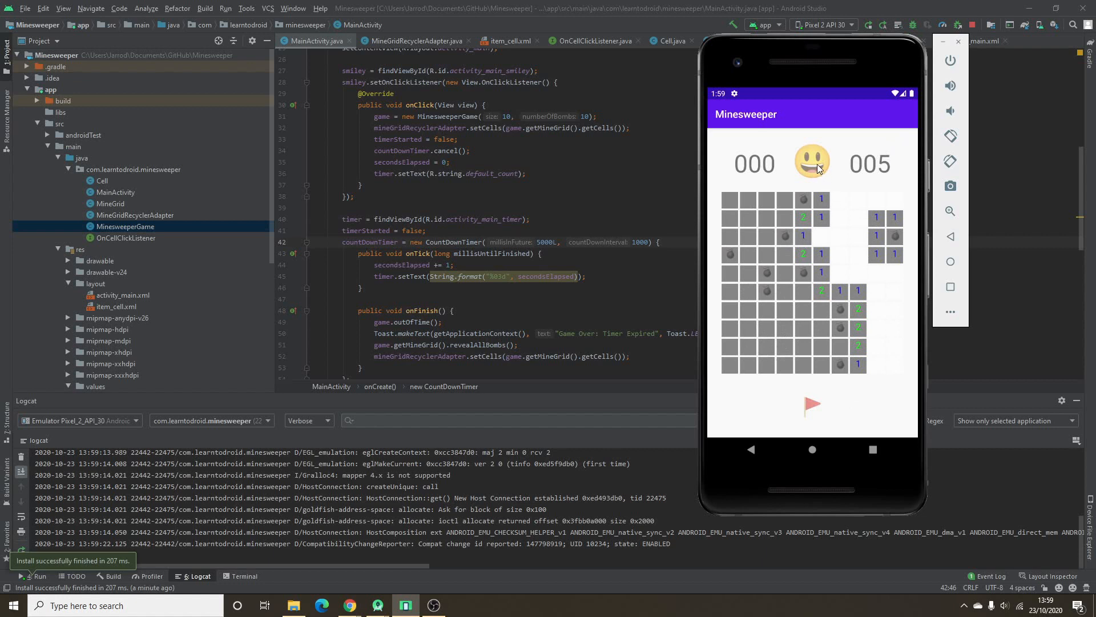
left_click(808, 333)
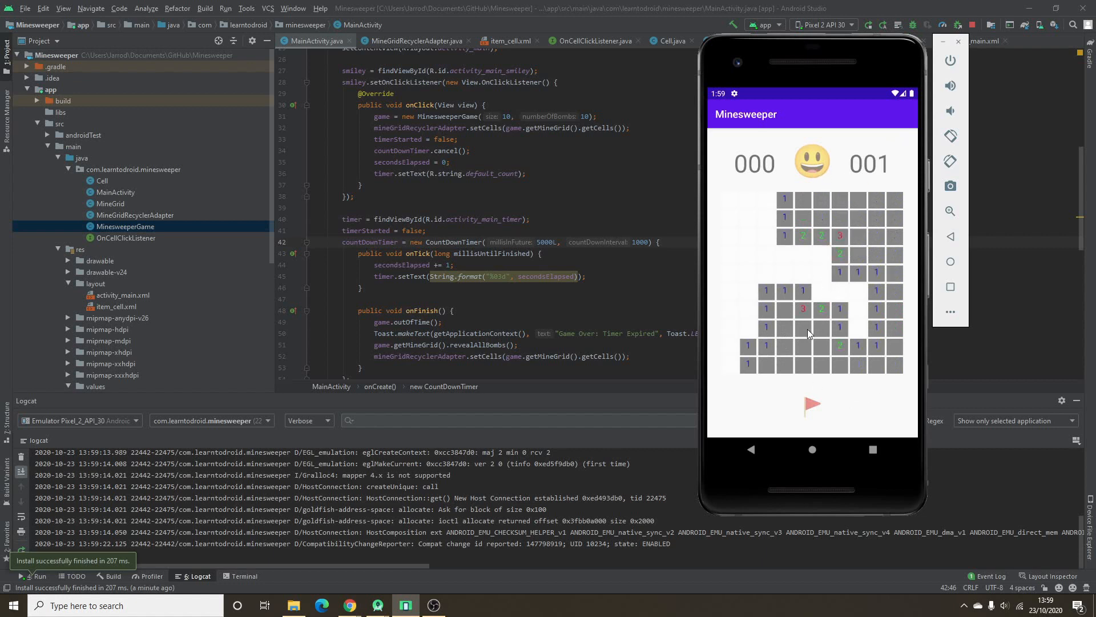
left_click(840, 199)
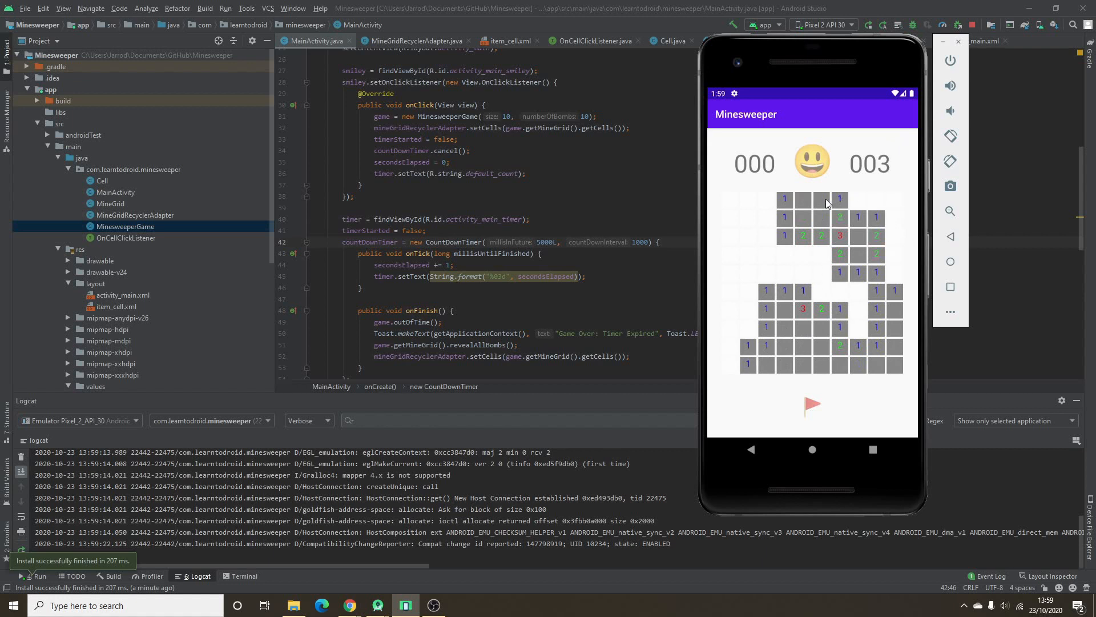
- Replace the CountDownTimer duration with 999000 milliseconds
left_click(822, 199)
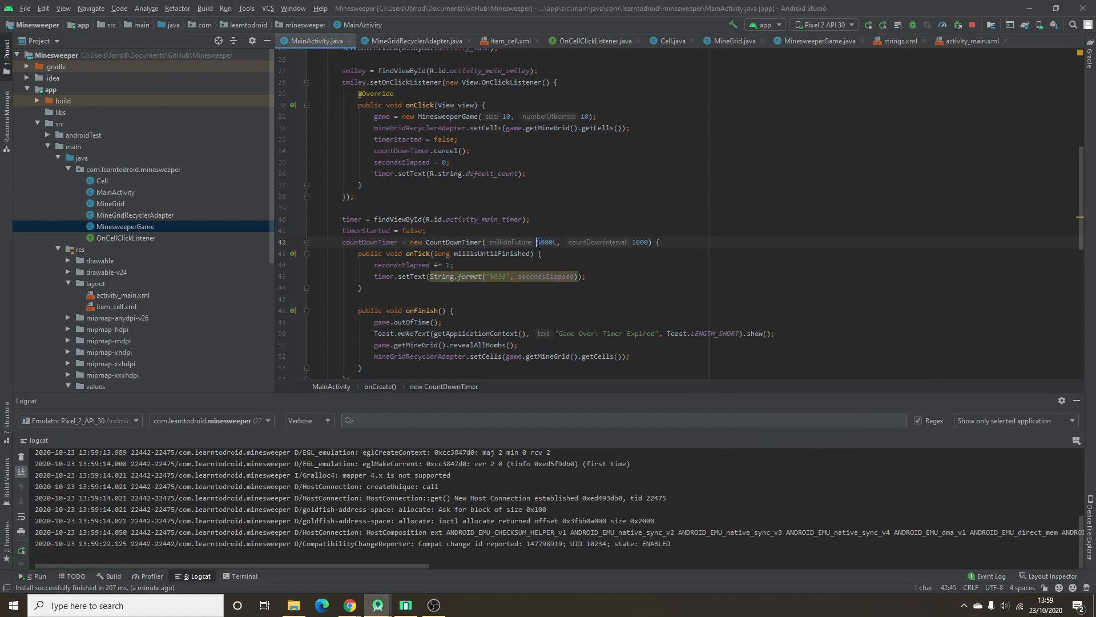
type("999000")
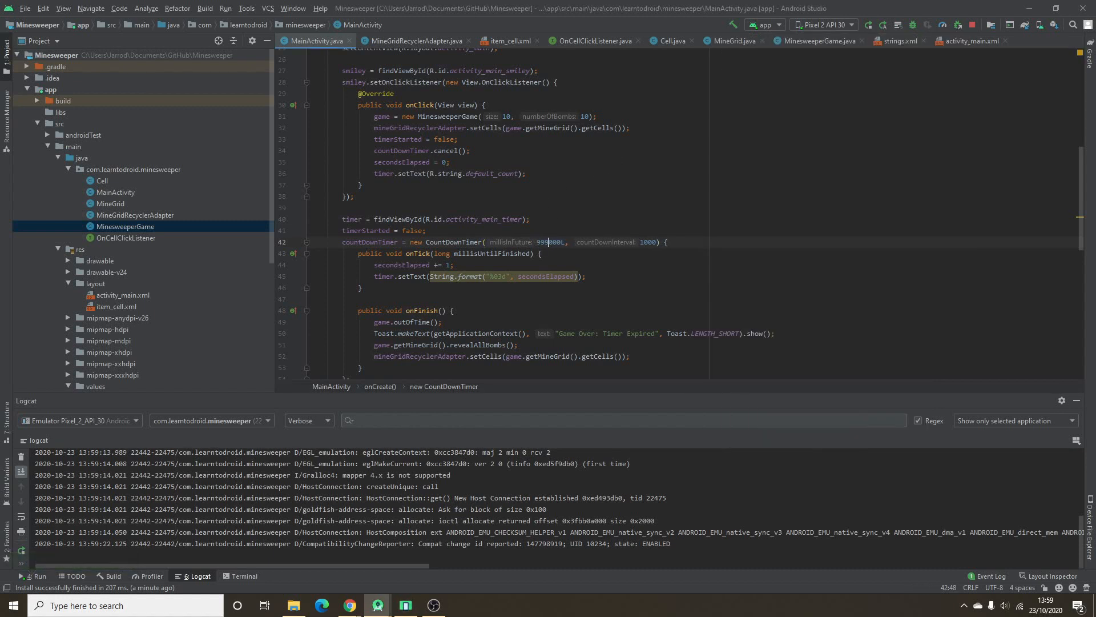
left_click(459, 138)
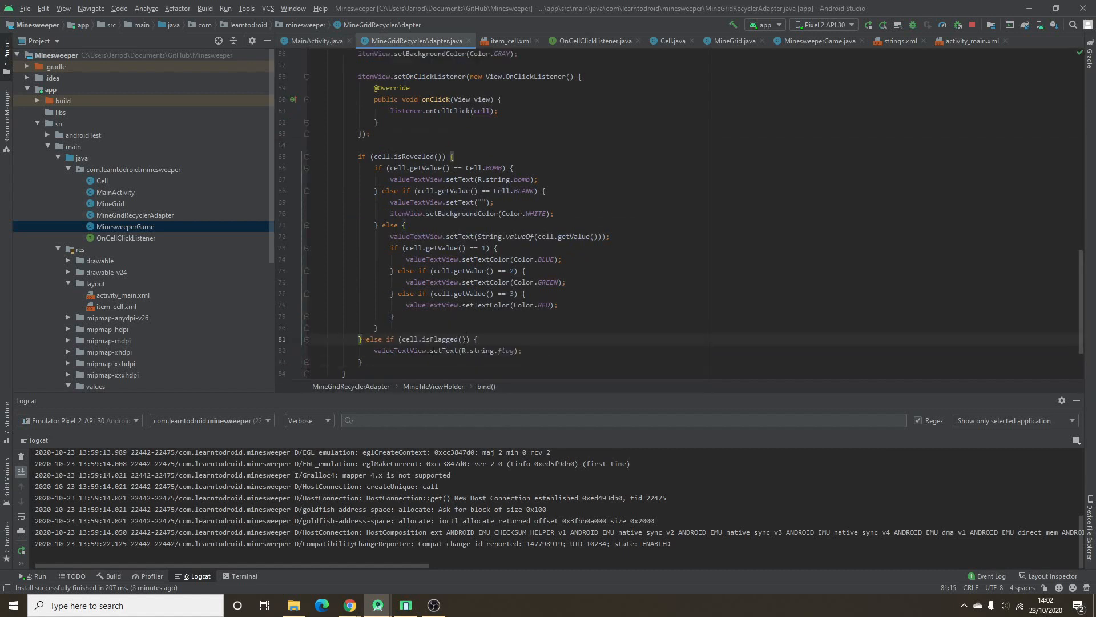
- Highlight 'cell' and 'flag' in the adapter's isFlagged branch
double_click(411, 339)
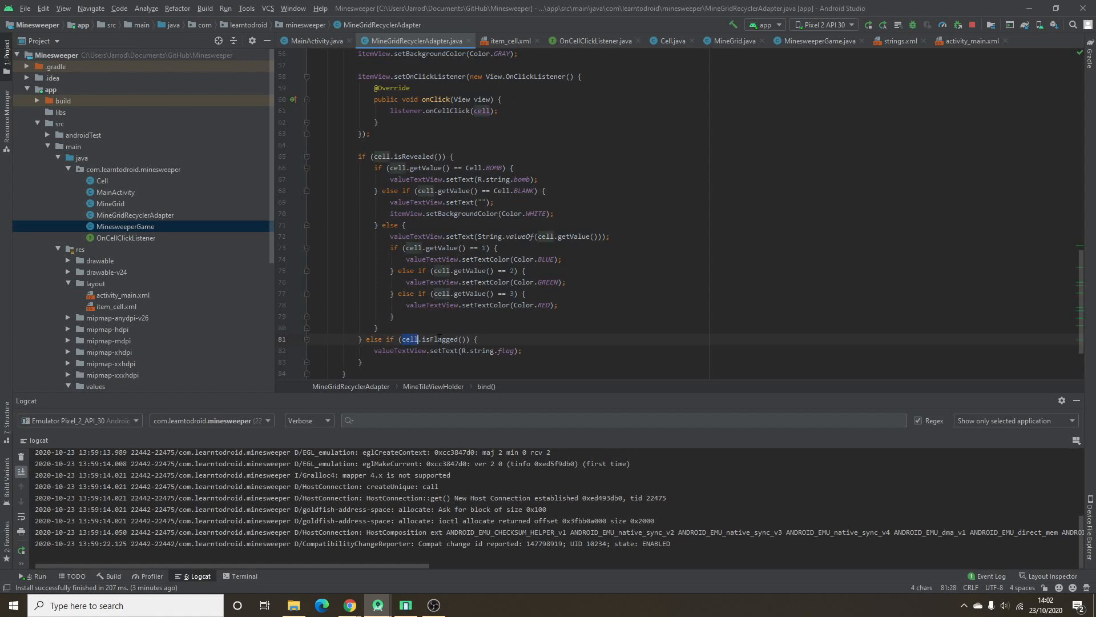
double_click(440, 339)
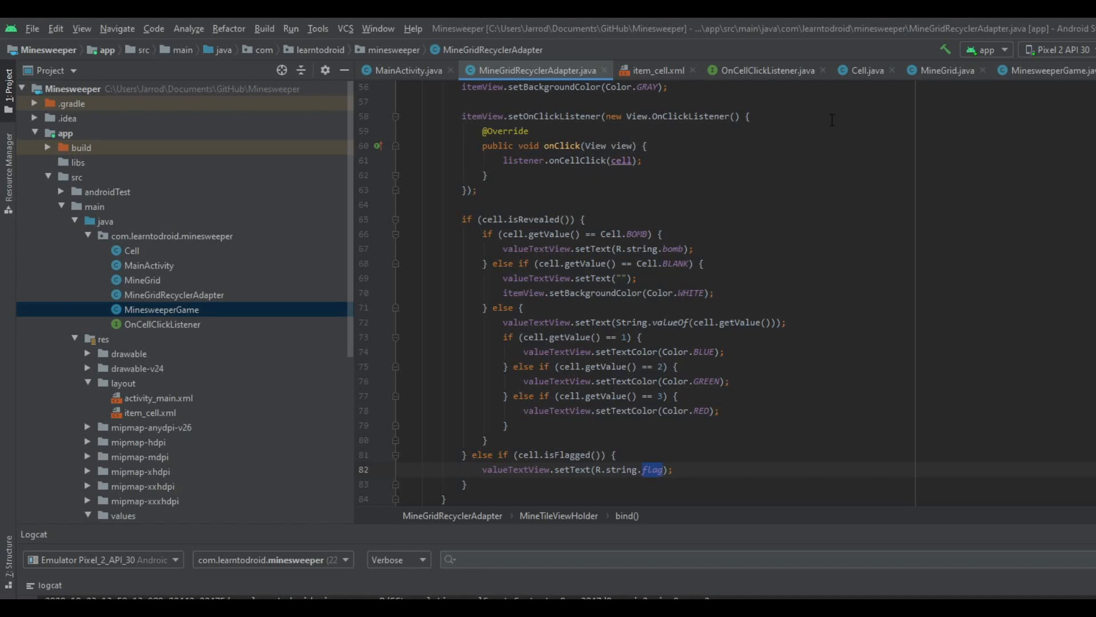
- Add a boolean flagMode field after clearMode in MinesweeperGame
left_click(1041, 70)
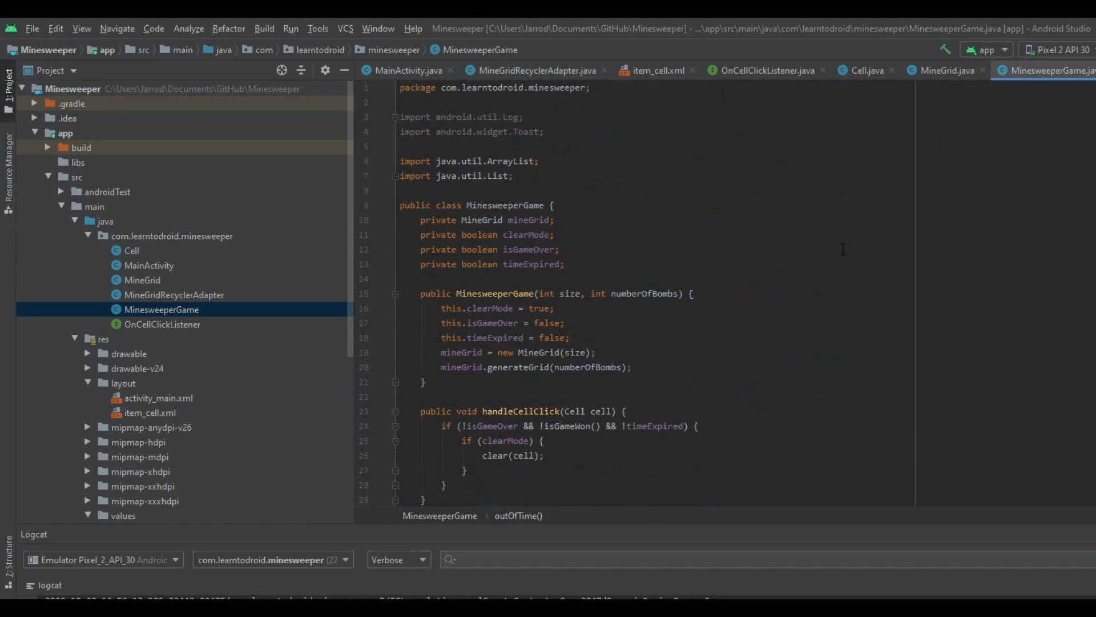
left_click(552, 234)
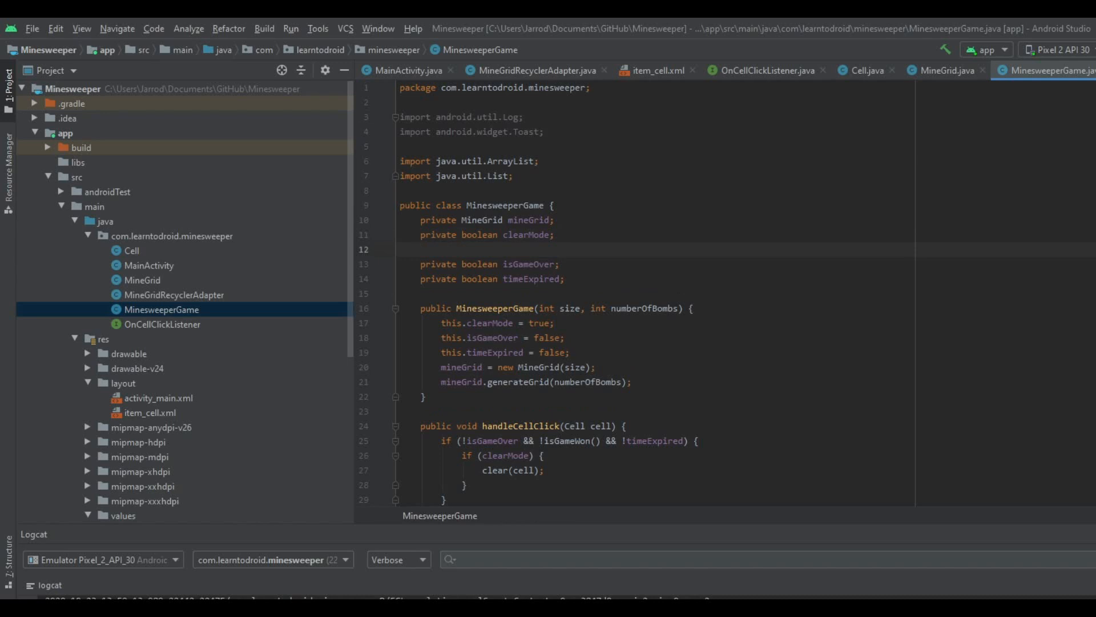
type("boolean flag")
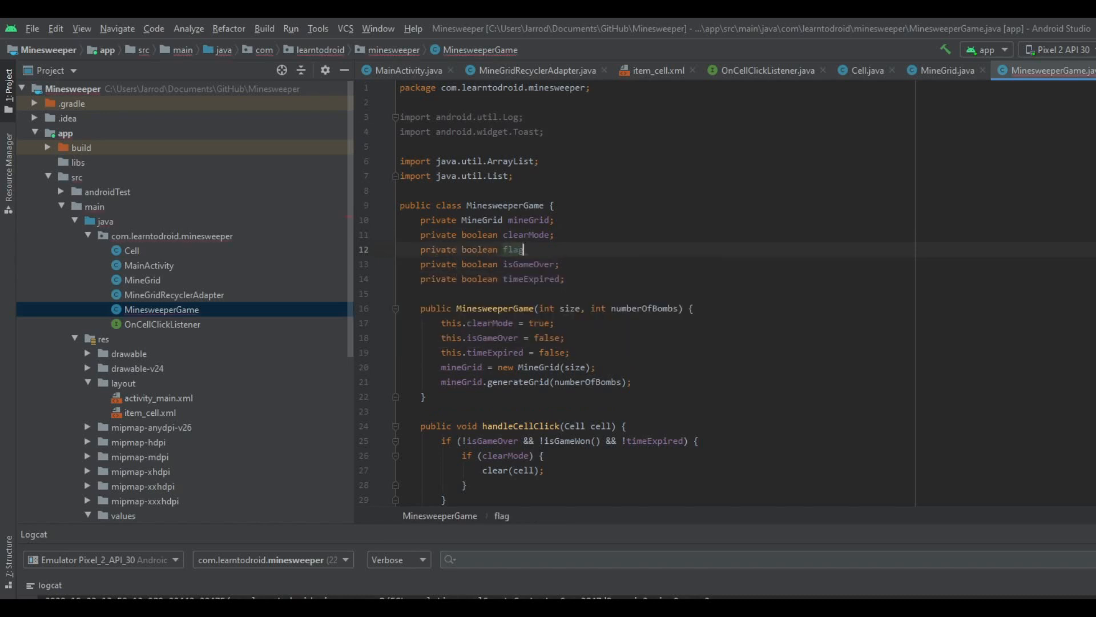
type("Mode;")
type("this.flagMode = false;")
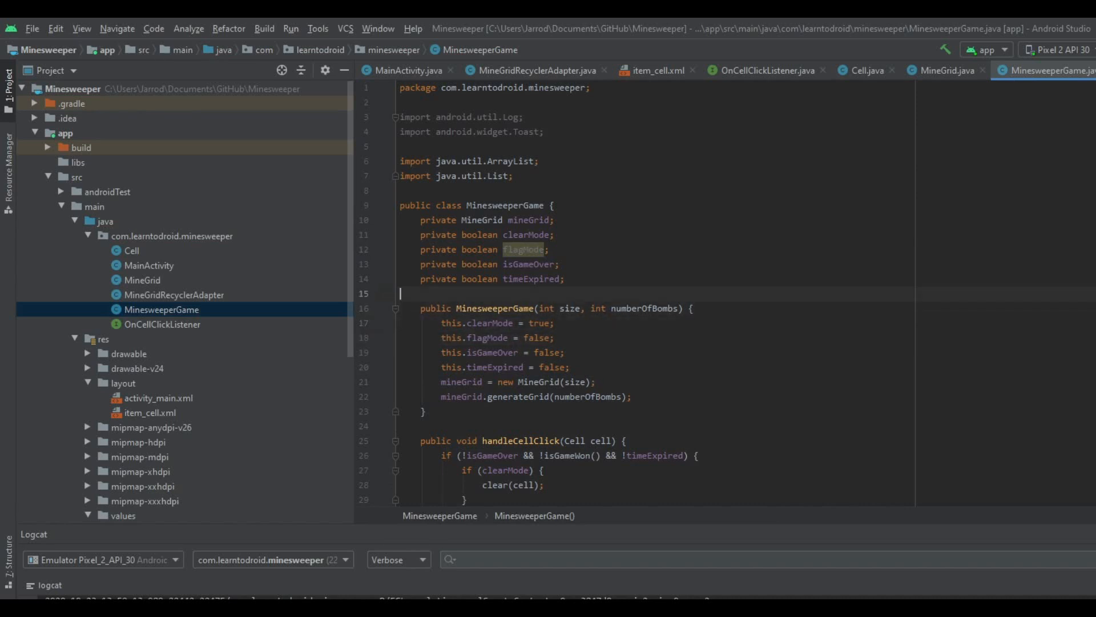
- Declare int flagCount and initialise it to 0 in the constructor
type("private int")
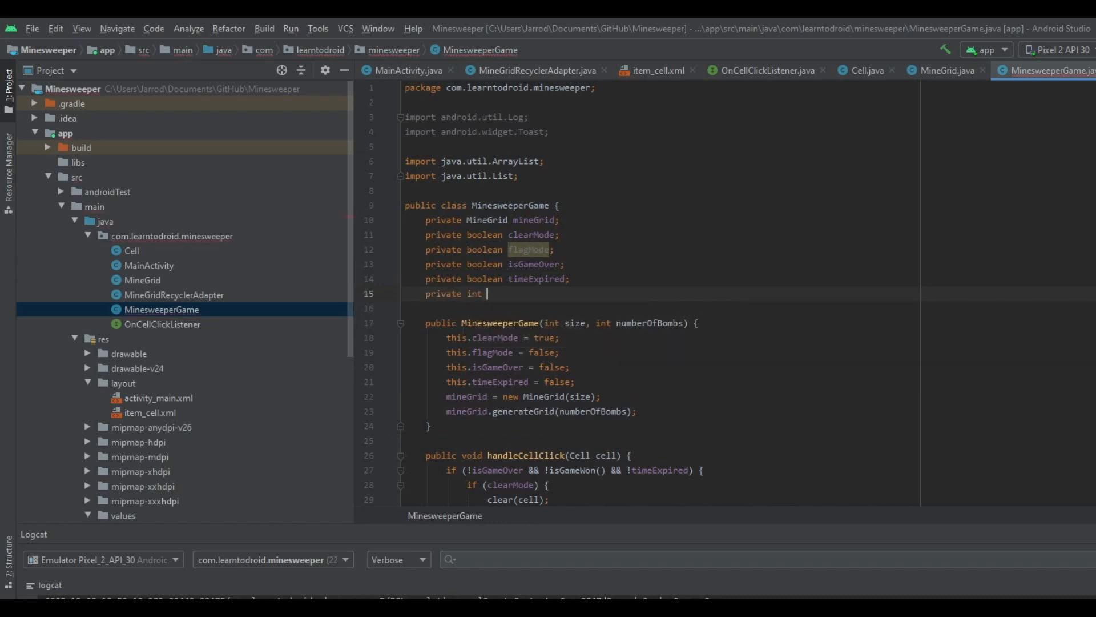
type("flagC")
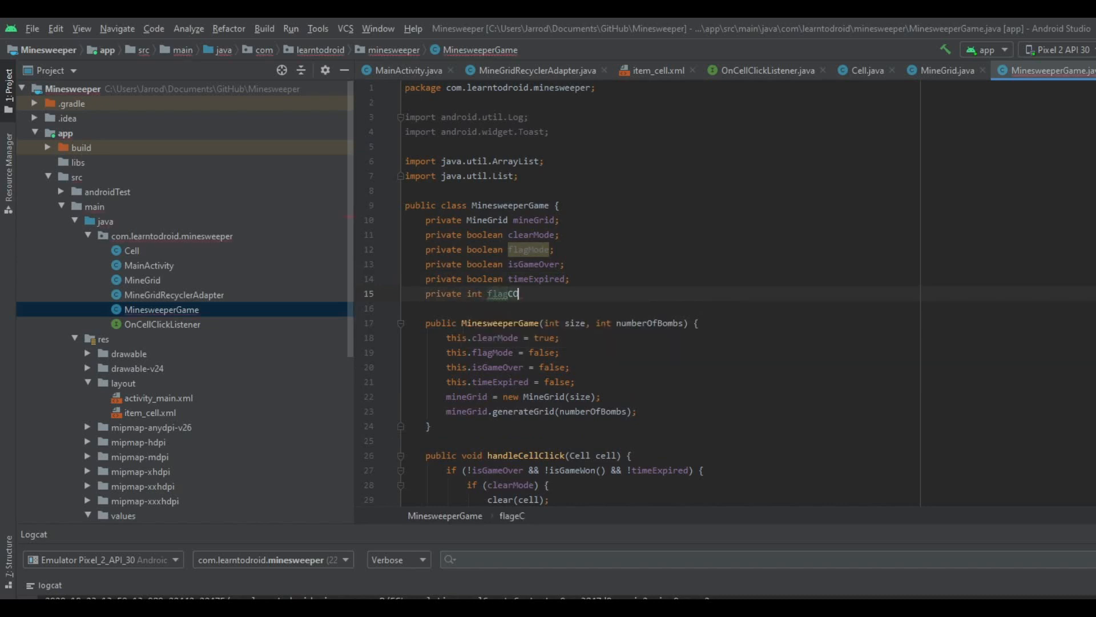
type("ountl")
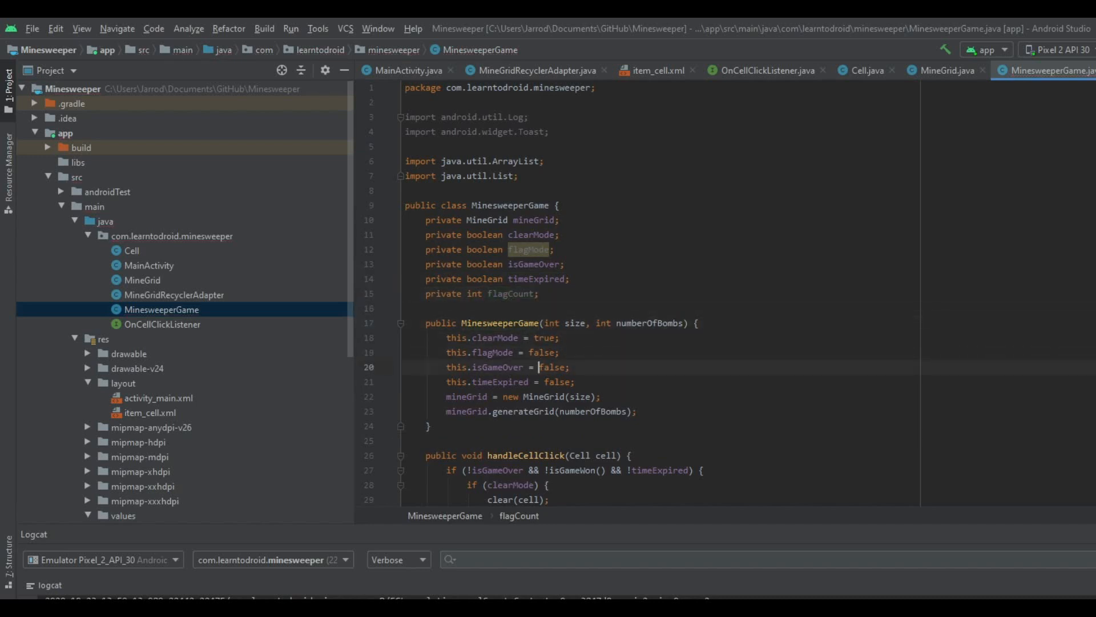
type("this.flagCount =")
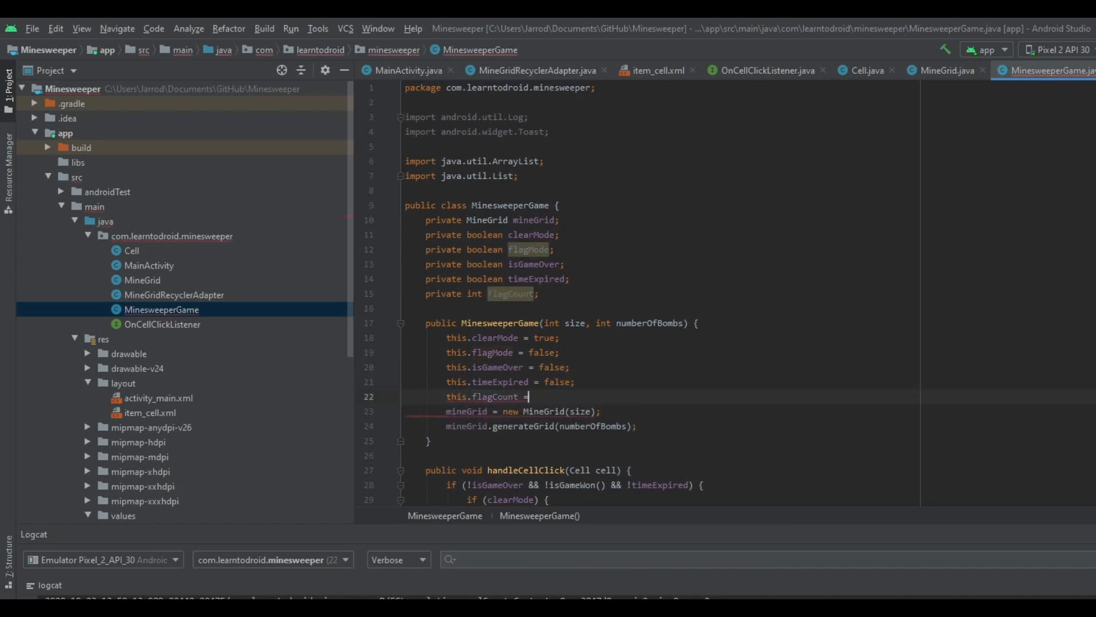
type("0;")
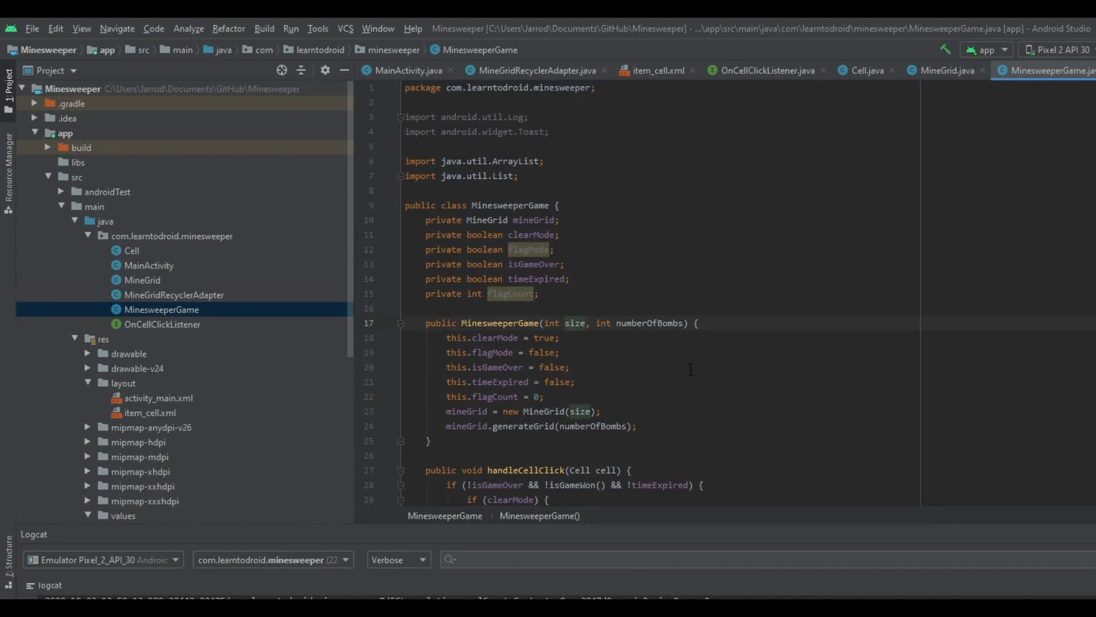
scroll("down", 3)
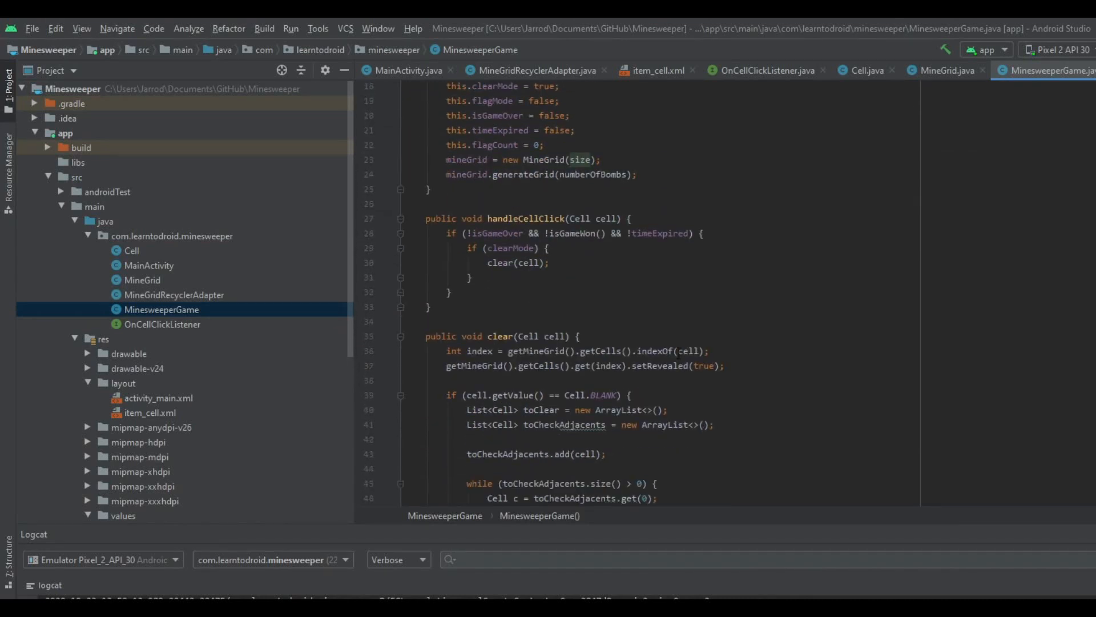
scroll("down", 3)
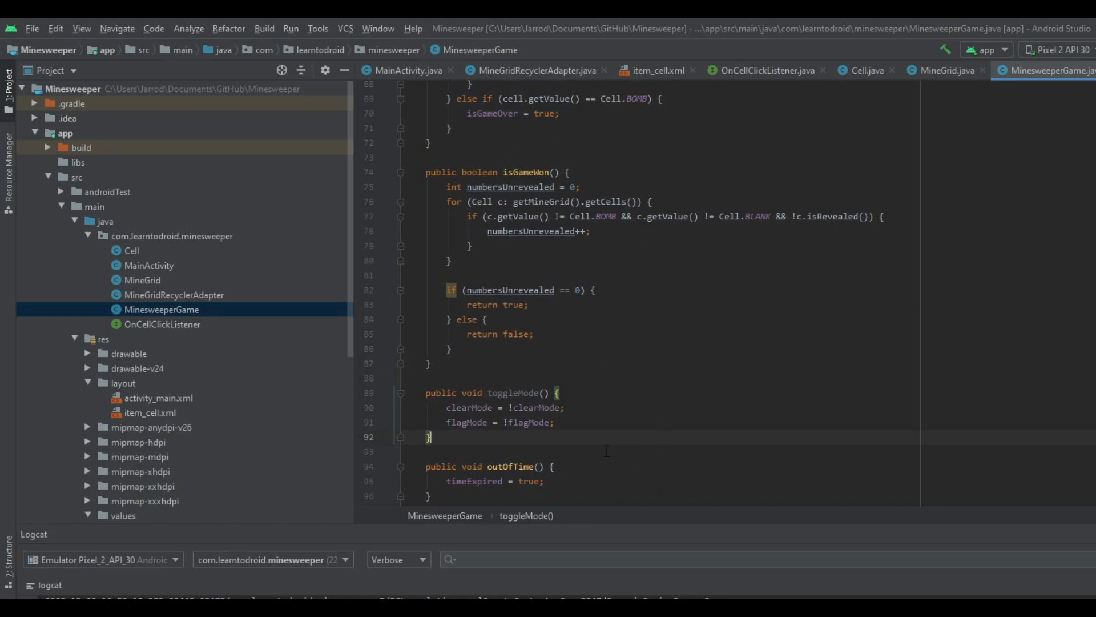
double_click(467, 408)
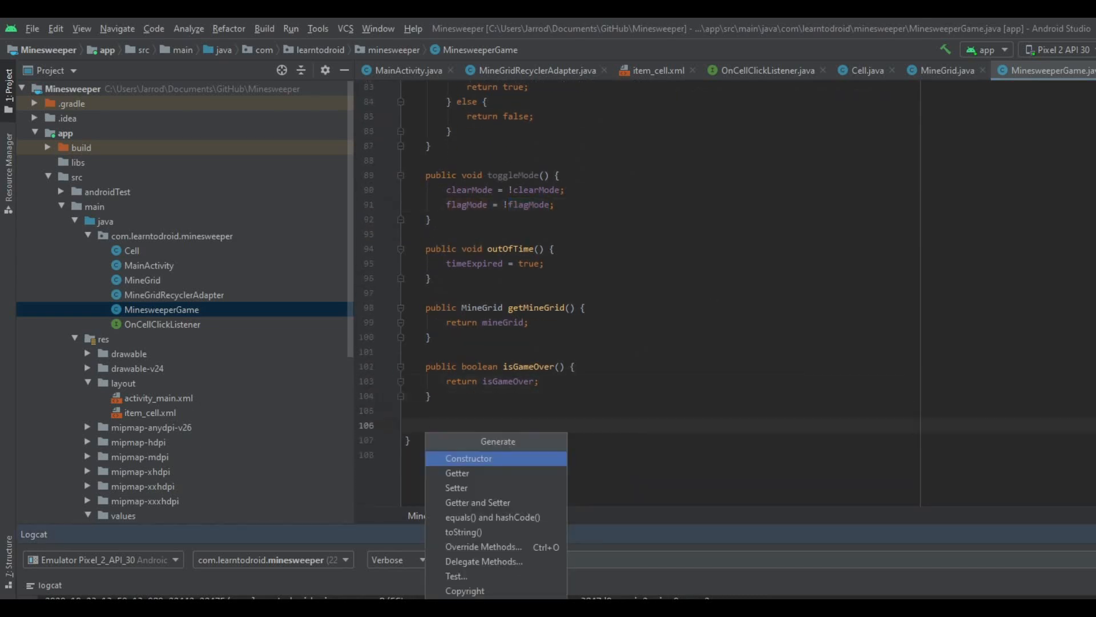
- Generate an isFlagMode getter for the flagMode field
left_click(457, 473)
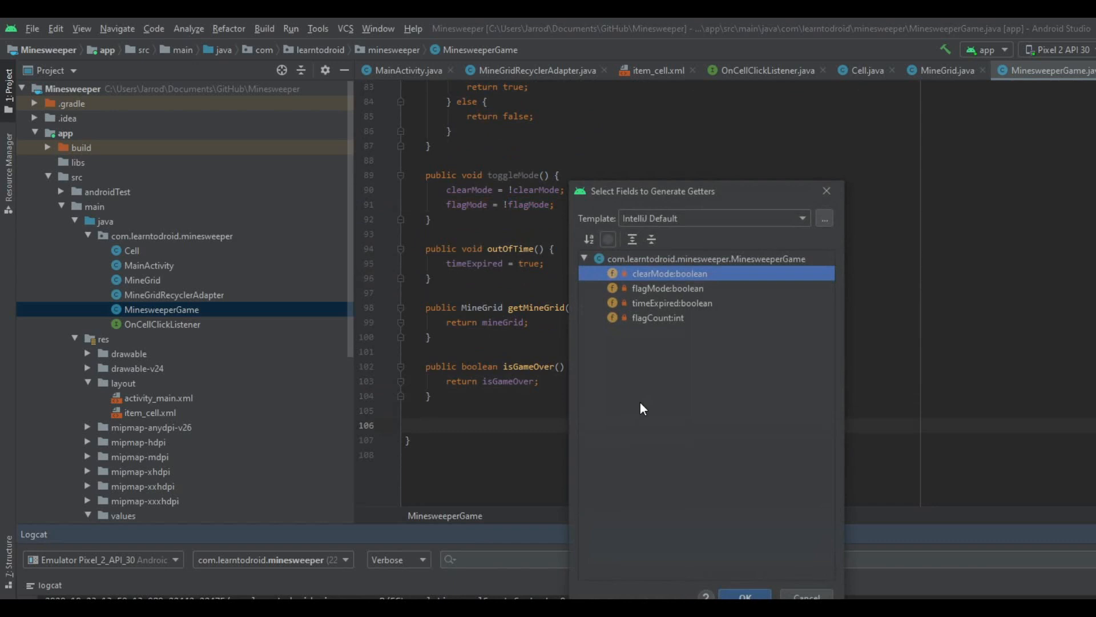
left_click(667, 287)
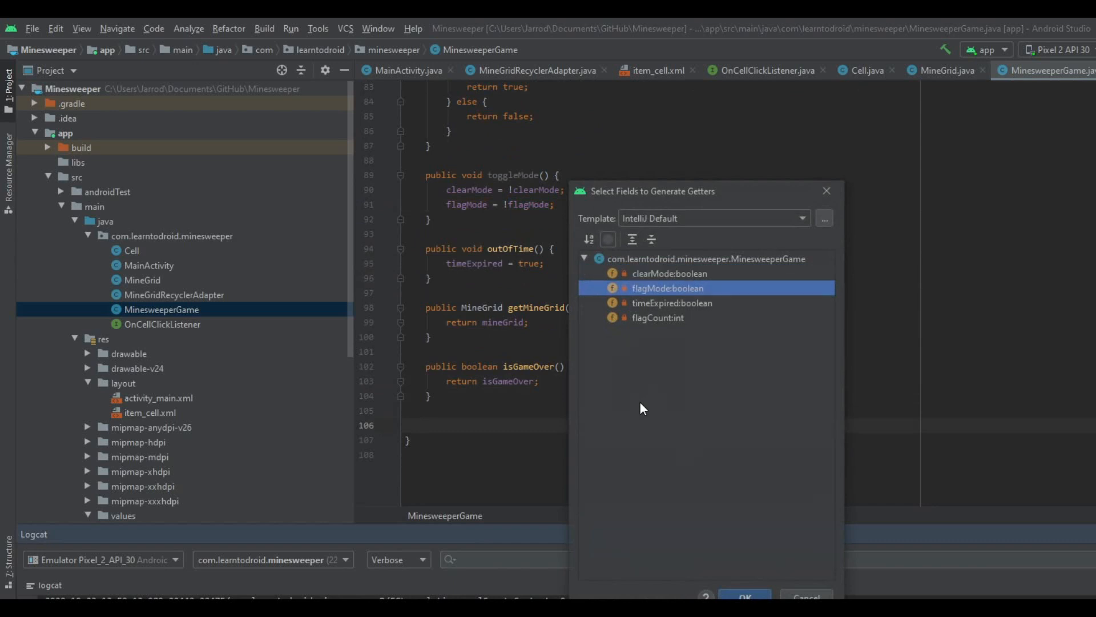
left_click(658, 317)
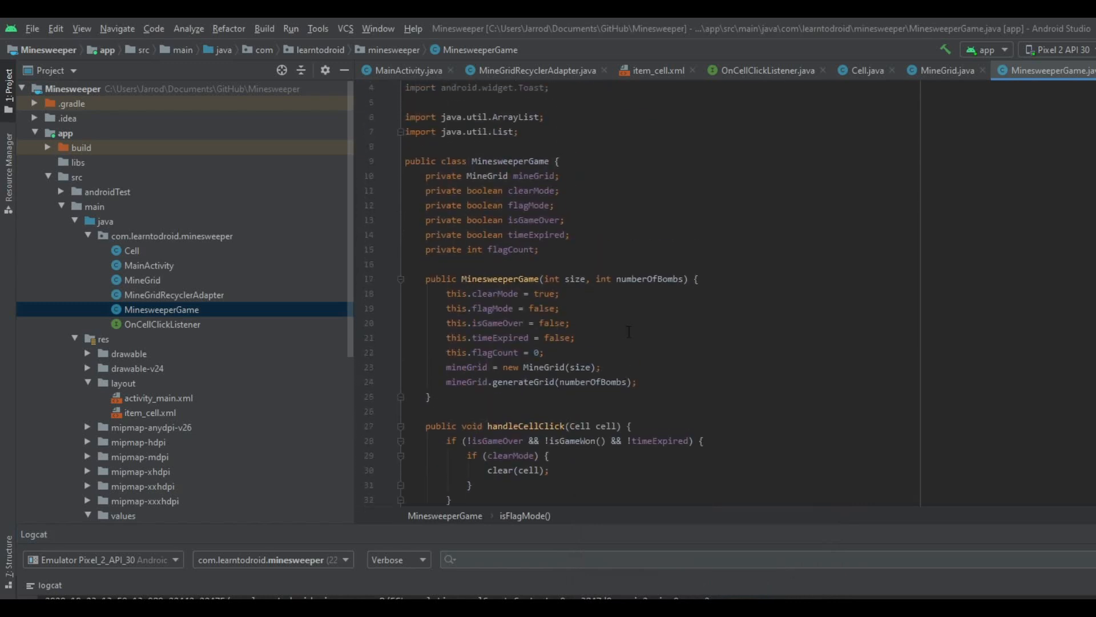
- Below toggleMode, write flag(Cell cell) calling setFlagged and storing the flagged-cell count in flagCount
scroll("down", 3)
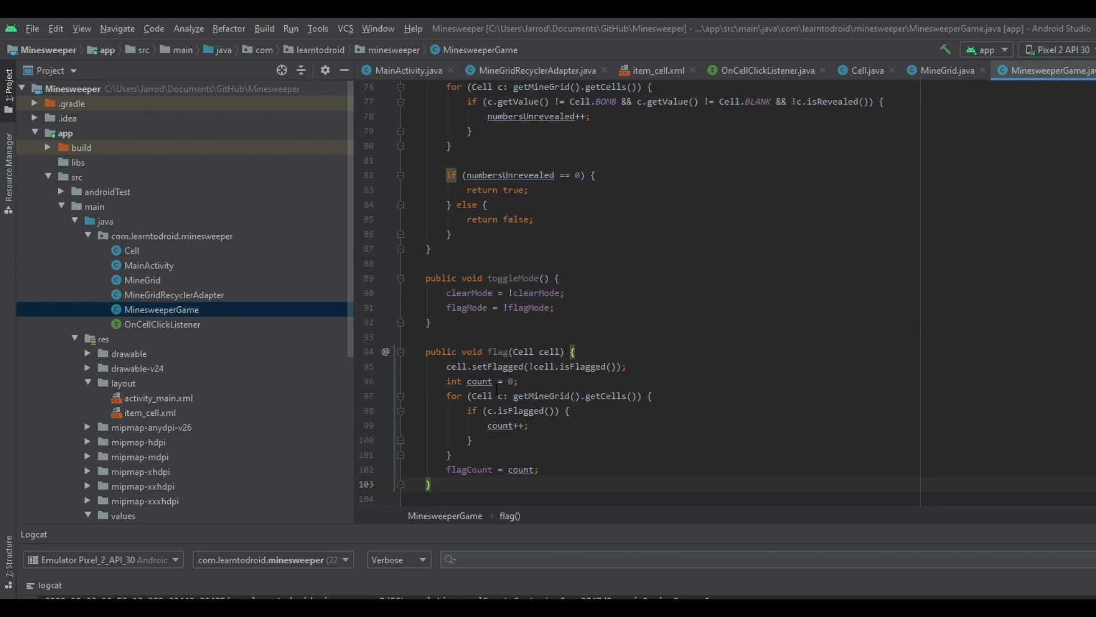
double_click(495, 365)
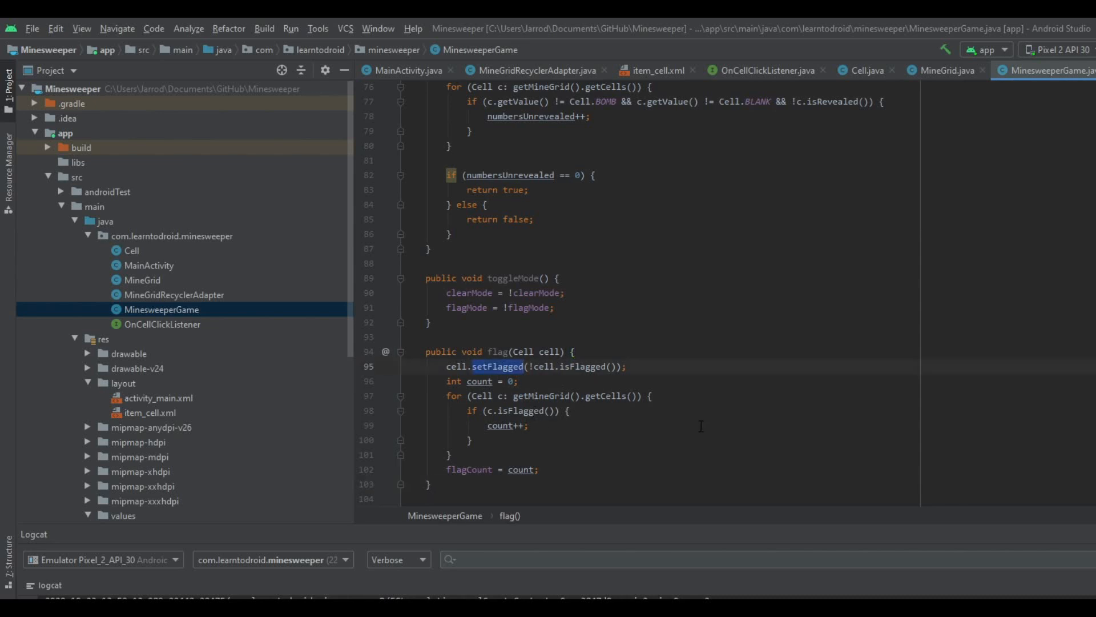
mouse_move(612, 428)
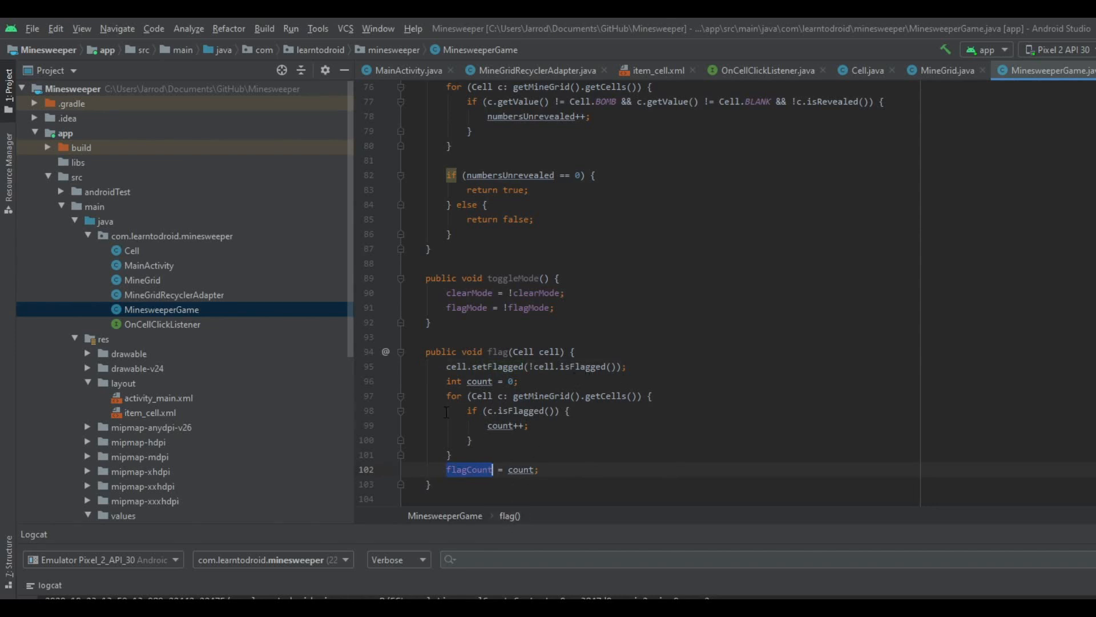
scroll("down", 3)
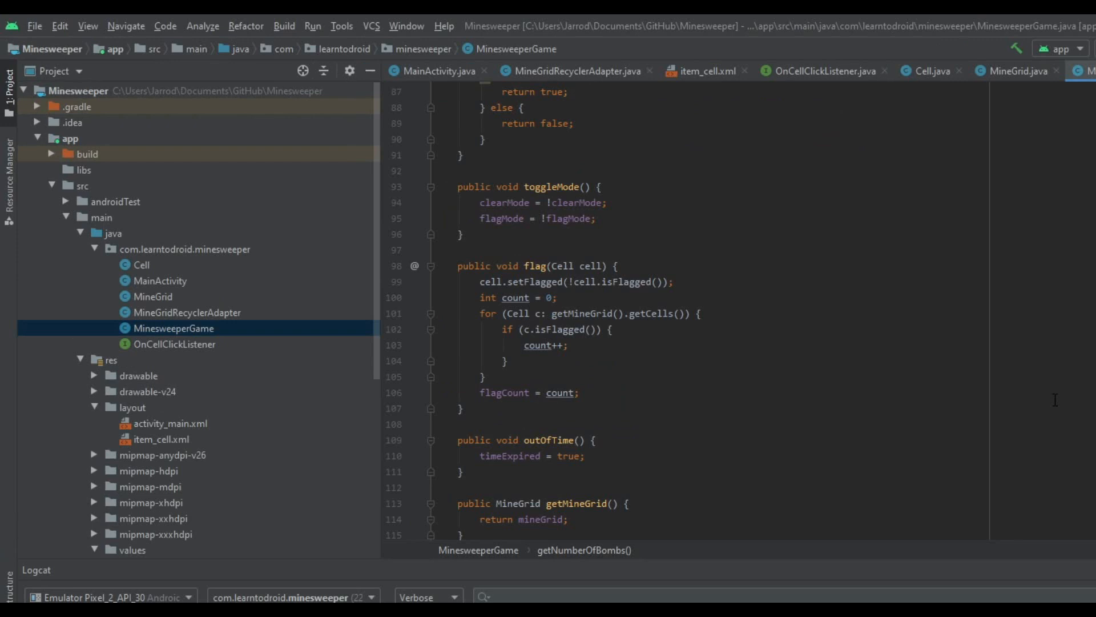
mouse_move(763, 290)
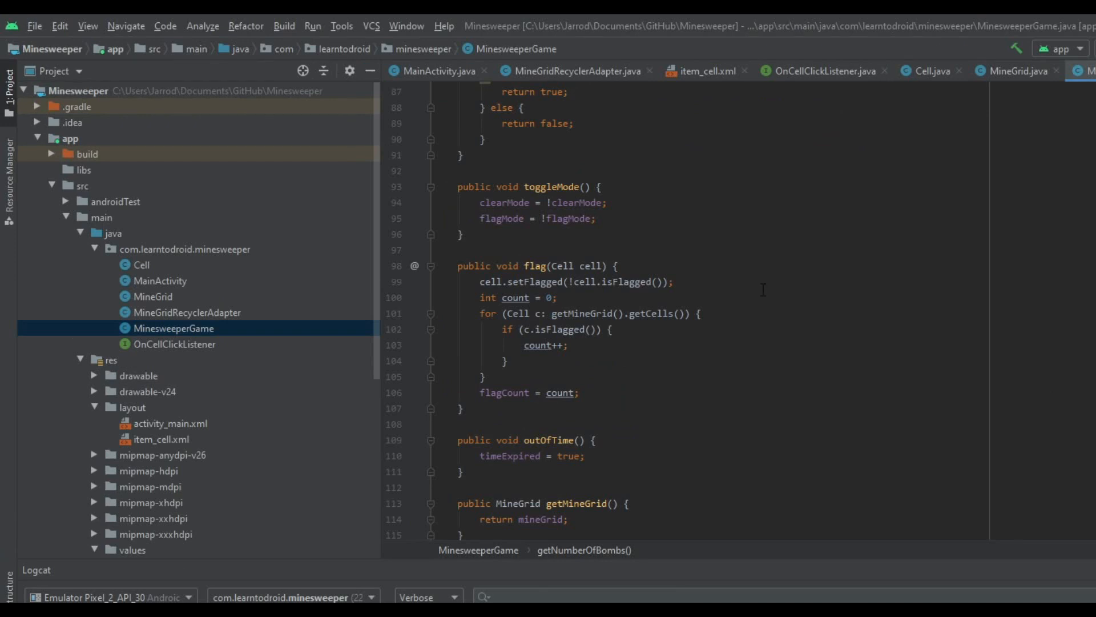
- Begin an if (cell.…) revealed-cell guard at the start of flag()
key("enter")
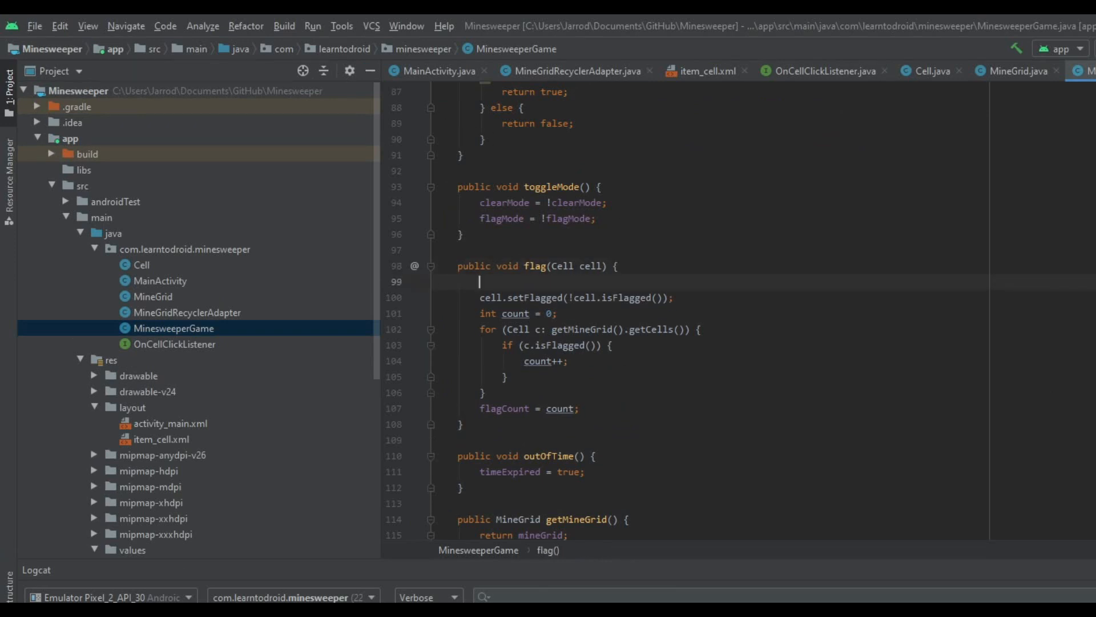
type("if (")
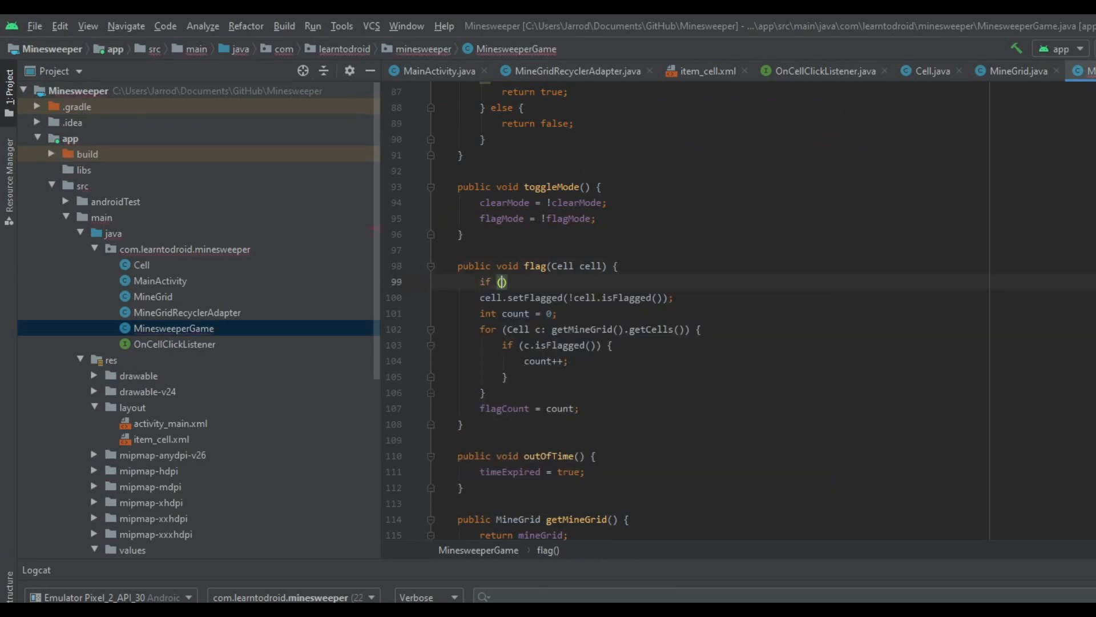
type("cell.isRevealed(")
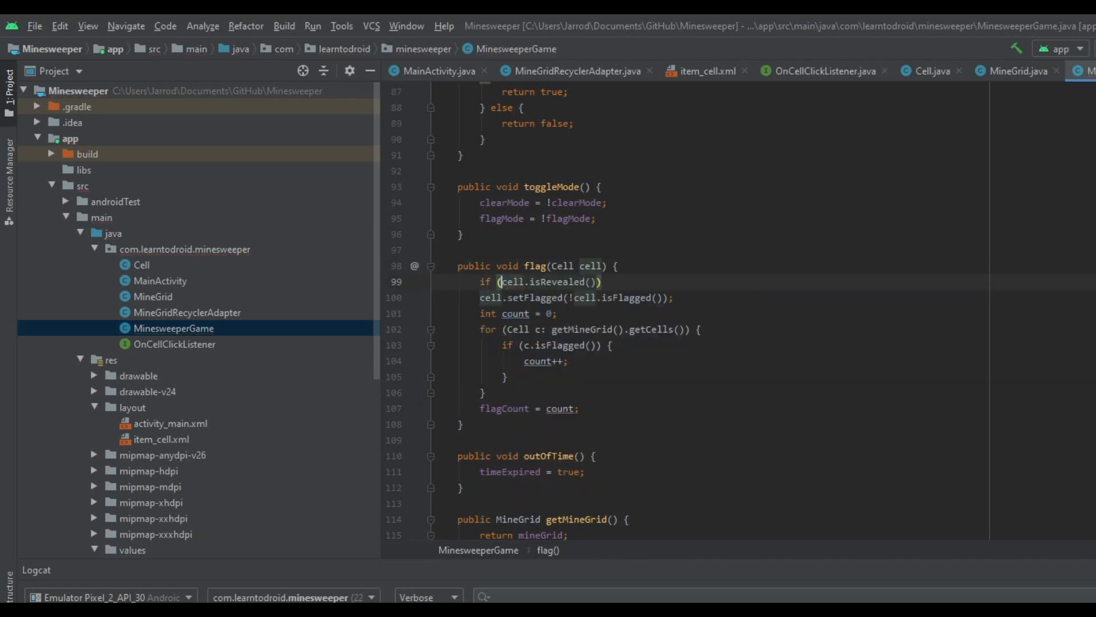
type("!")
type("} else if")
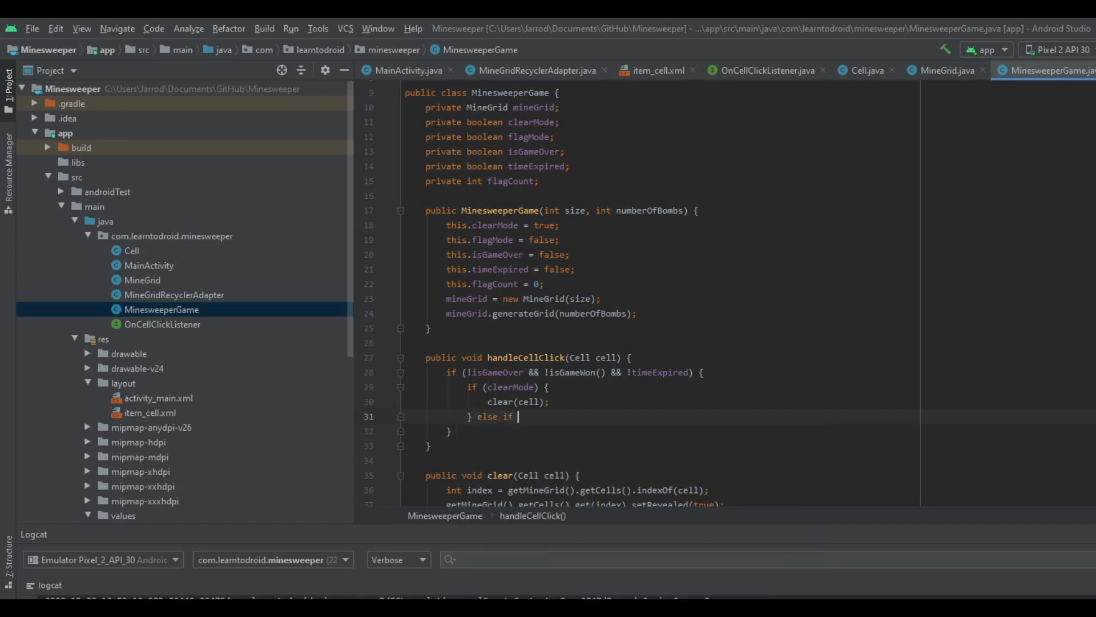
- Complete the else if (flagMode) branch with an empty body in handleCellClick
type("(false)")
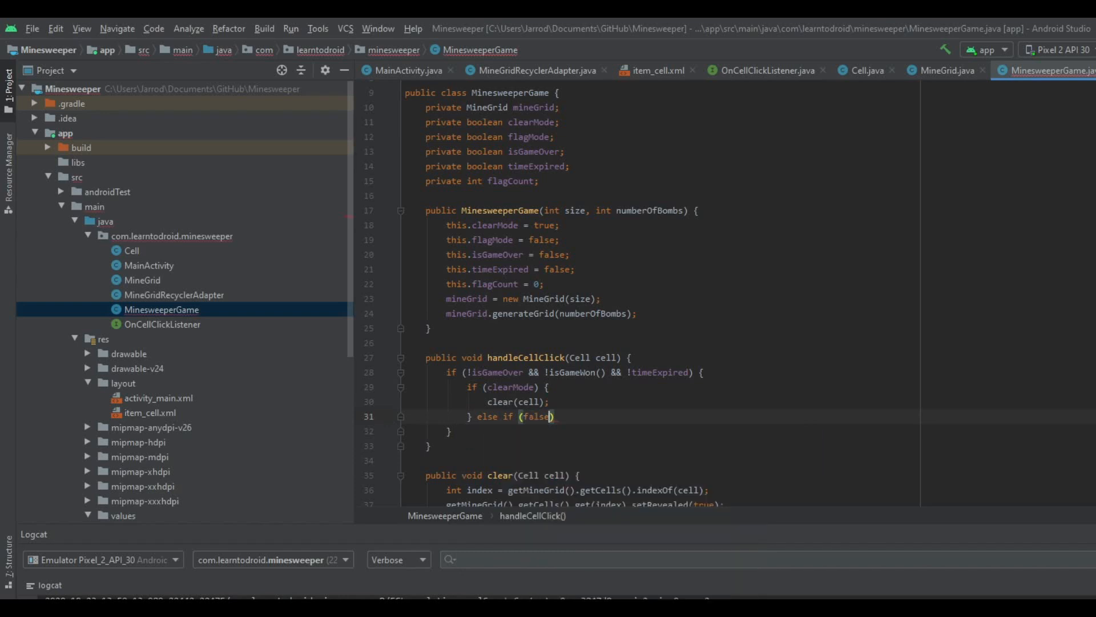
type("flagMod")
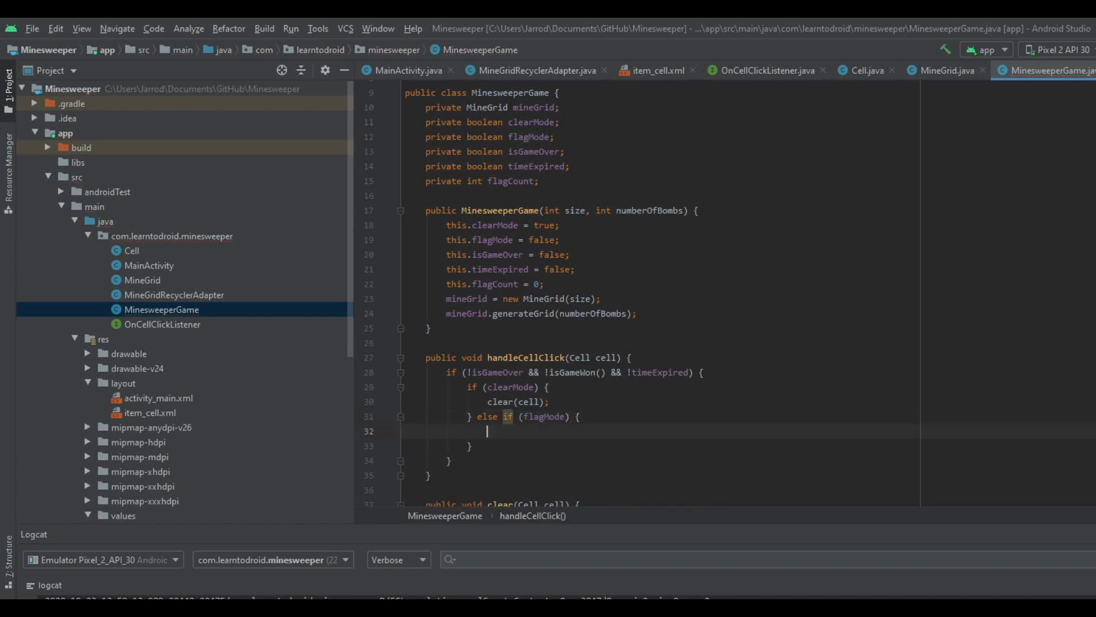
type("fla")
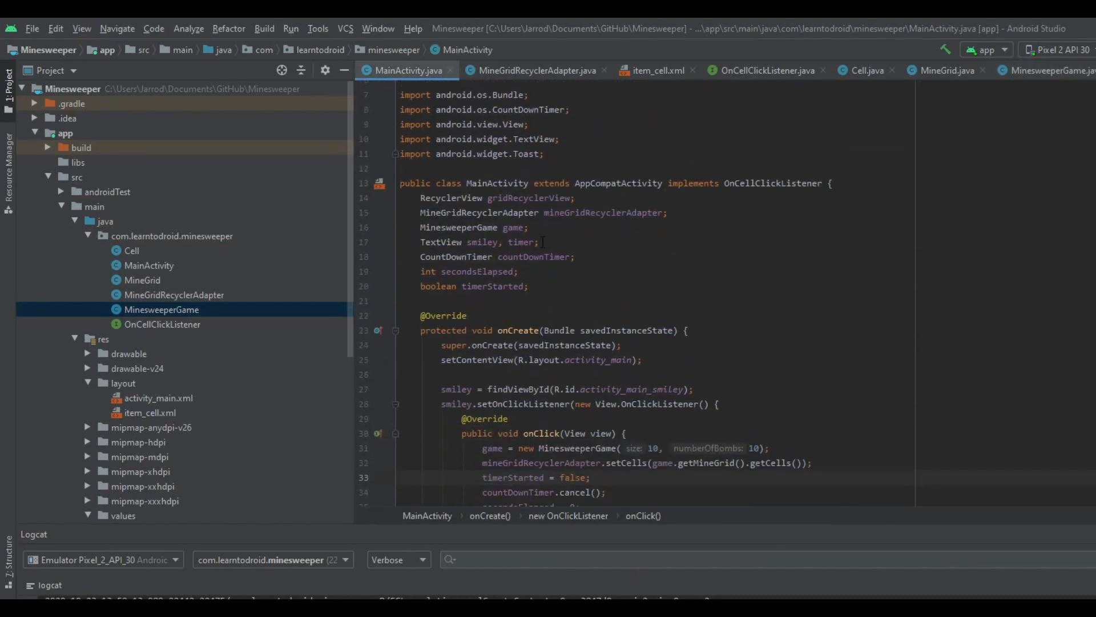
- Add flag and flagsCount to MainActivity's TextView declaration beside the timer
left_click(521, 242)
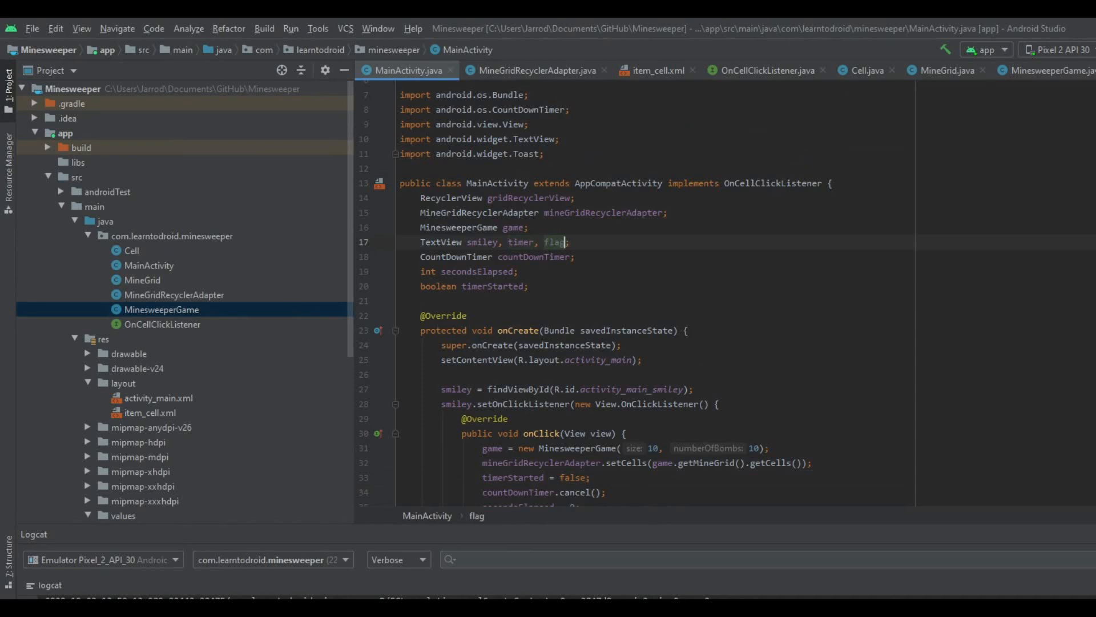
type(", flag")
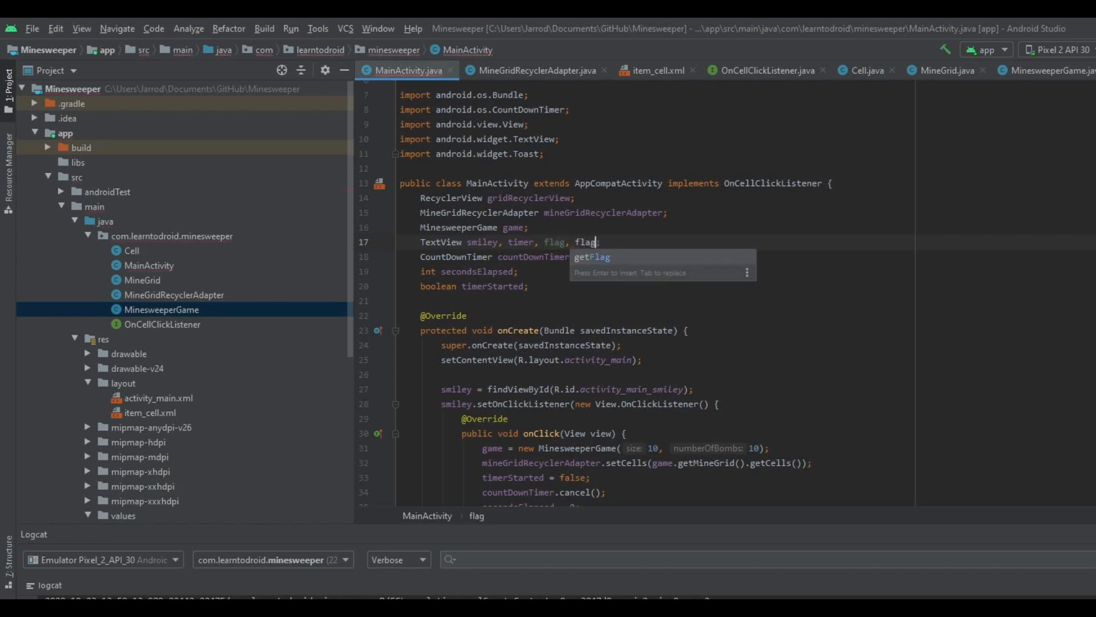
type("sCount")
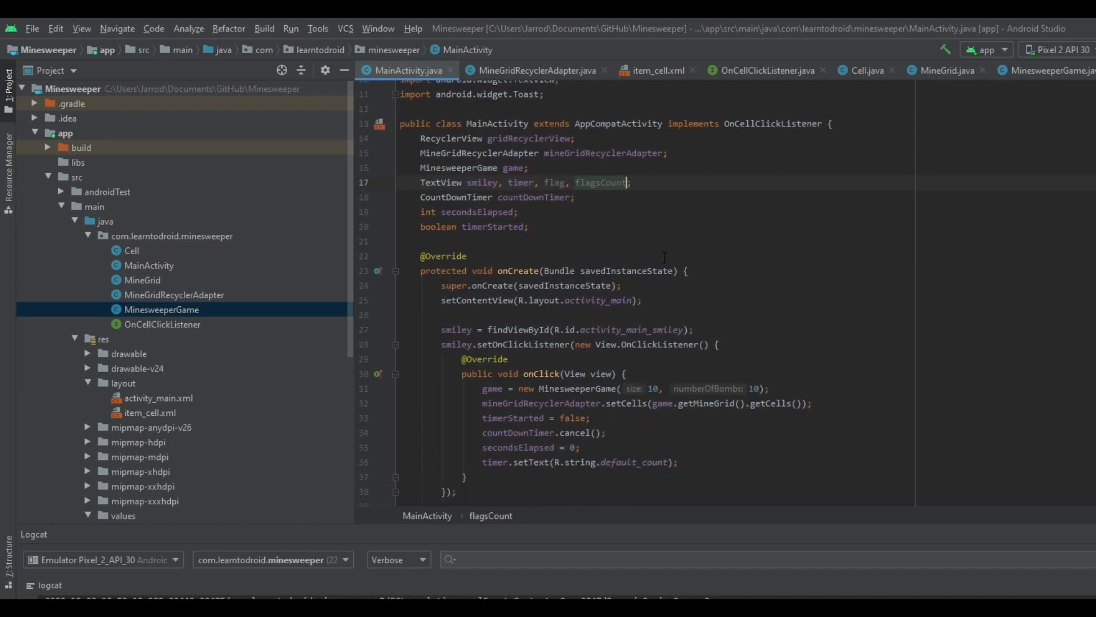
- Start looking up the flag view with findViewById(R.id. in onCreate
scroll("down", 3)
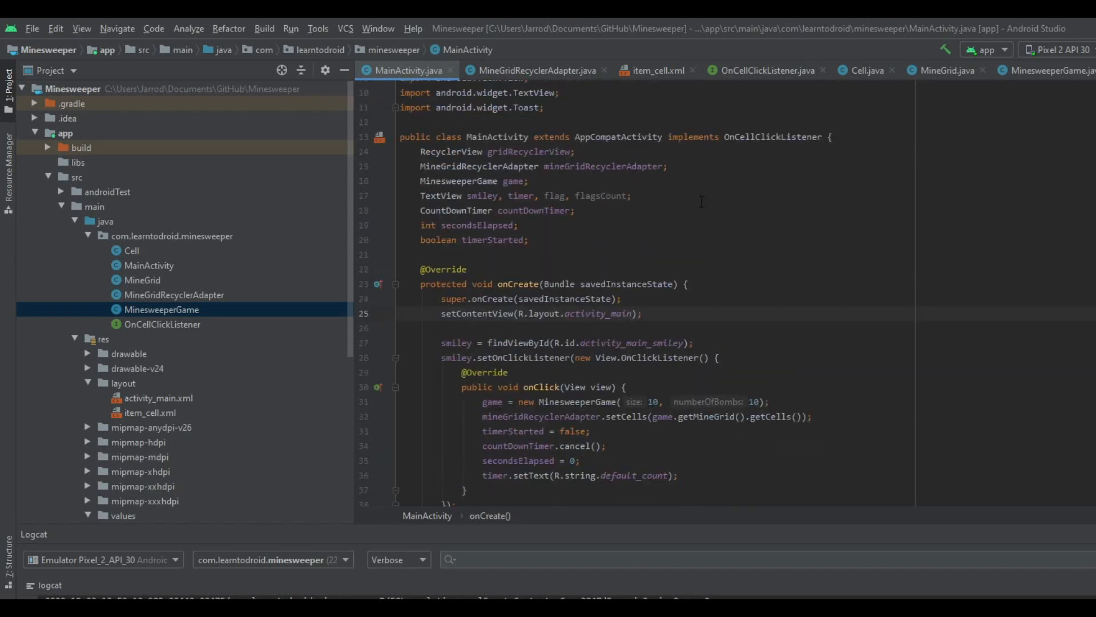
type("flag = findViewById(")
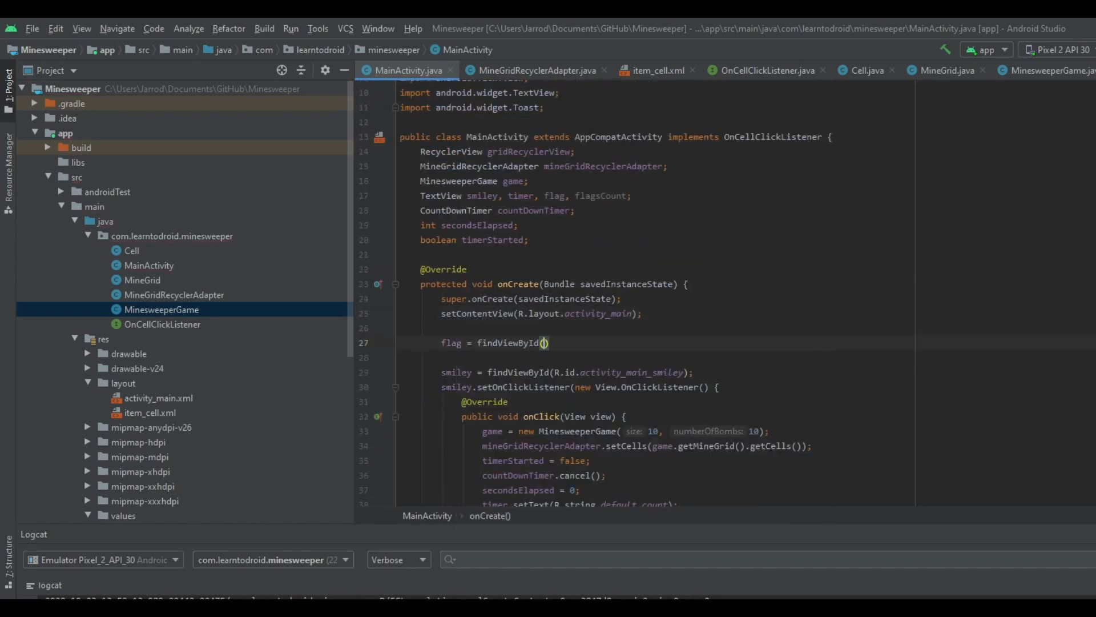
type("R.id.activity_main_flag")
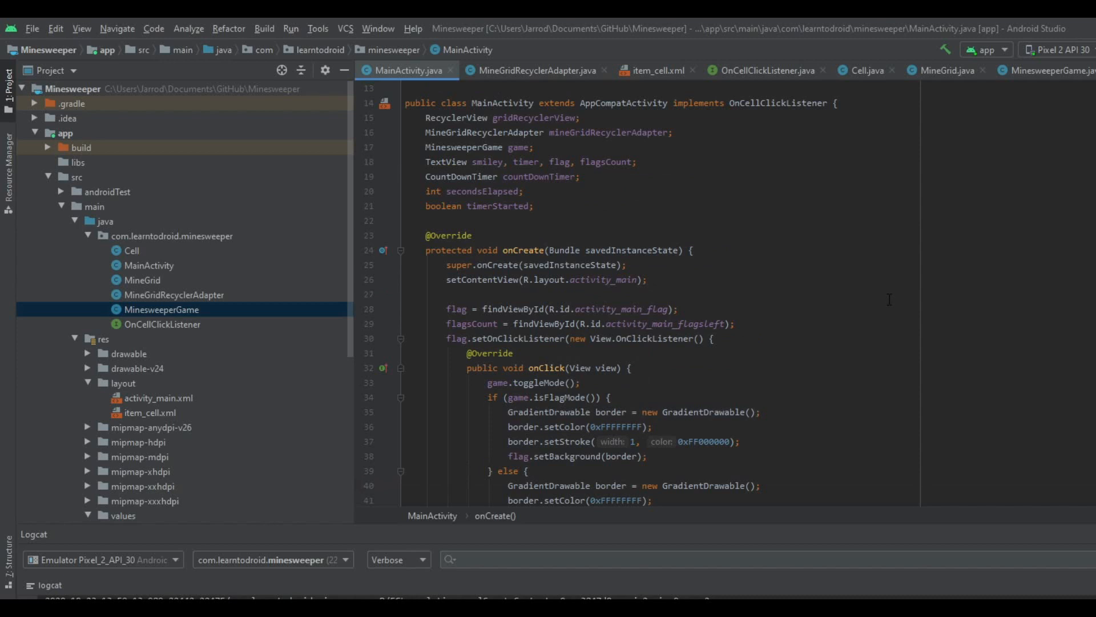
mouse_move(883, 290)
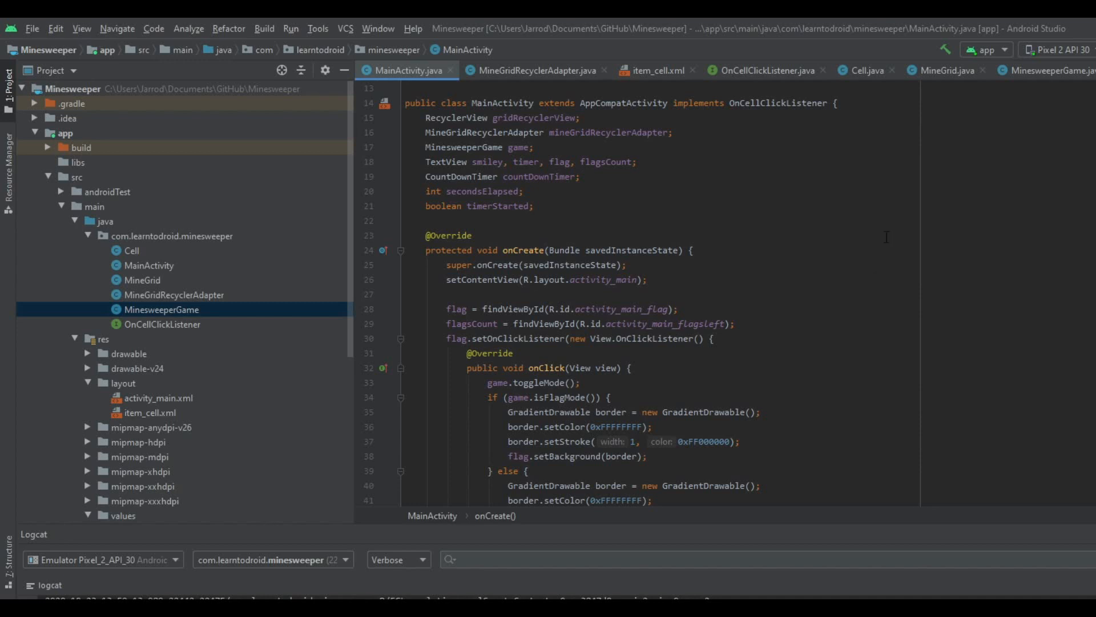
- Switch to the MinesweeperGame.java source file
left_click(1041, 69)
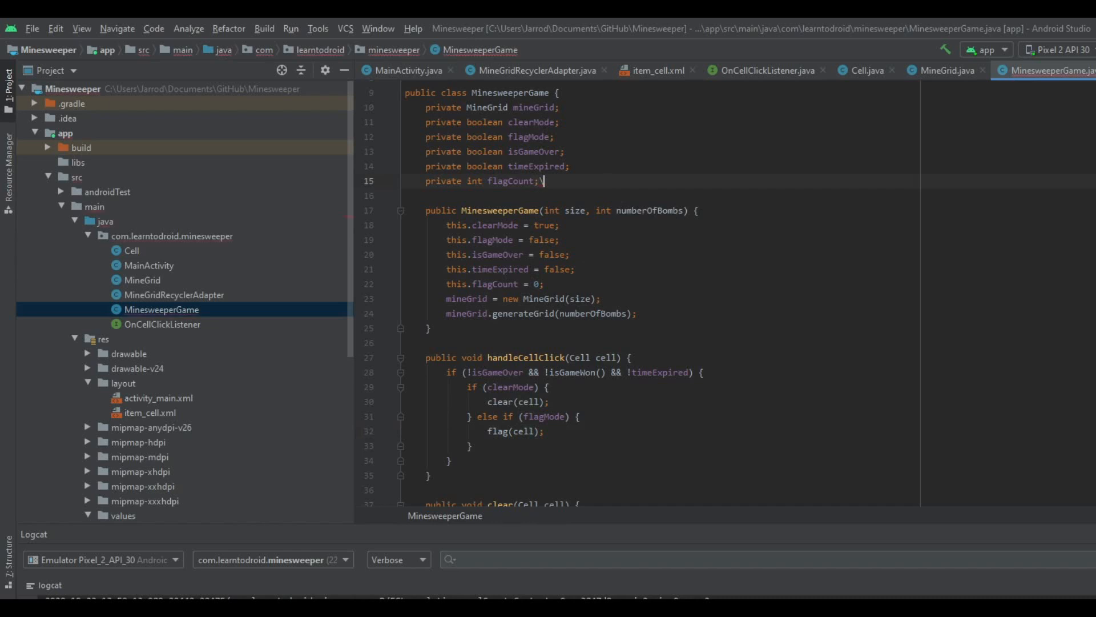
- Add a private int numberOfBombs field and assign this.numberOfBombs in the constructor
type("prvi")
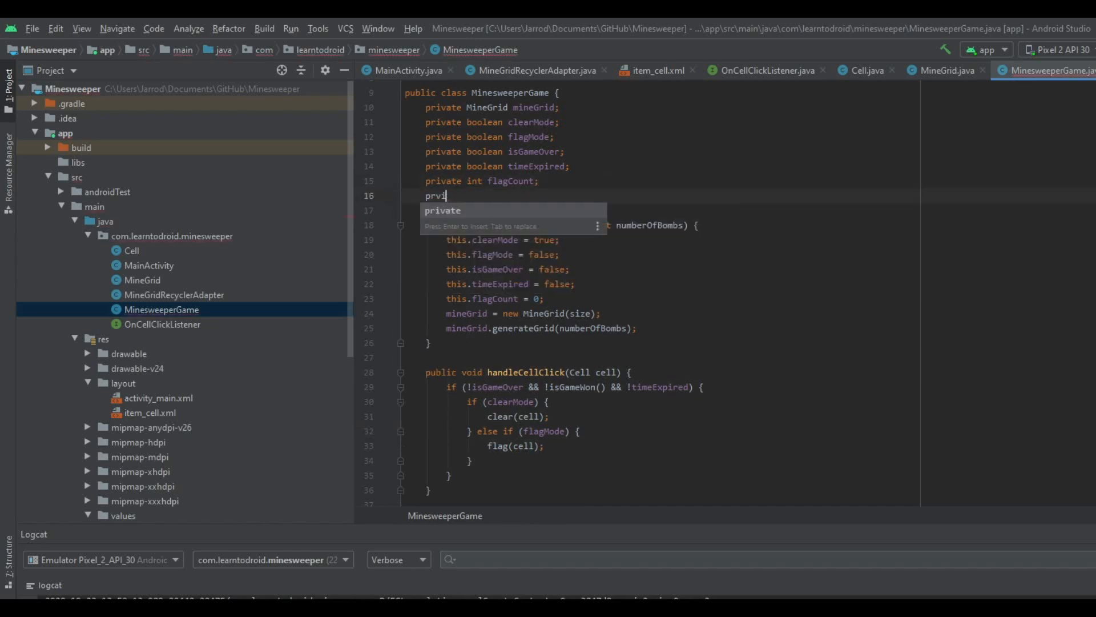
key("Backspace")
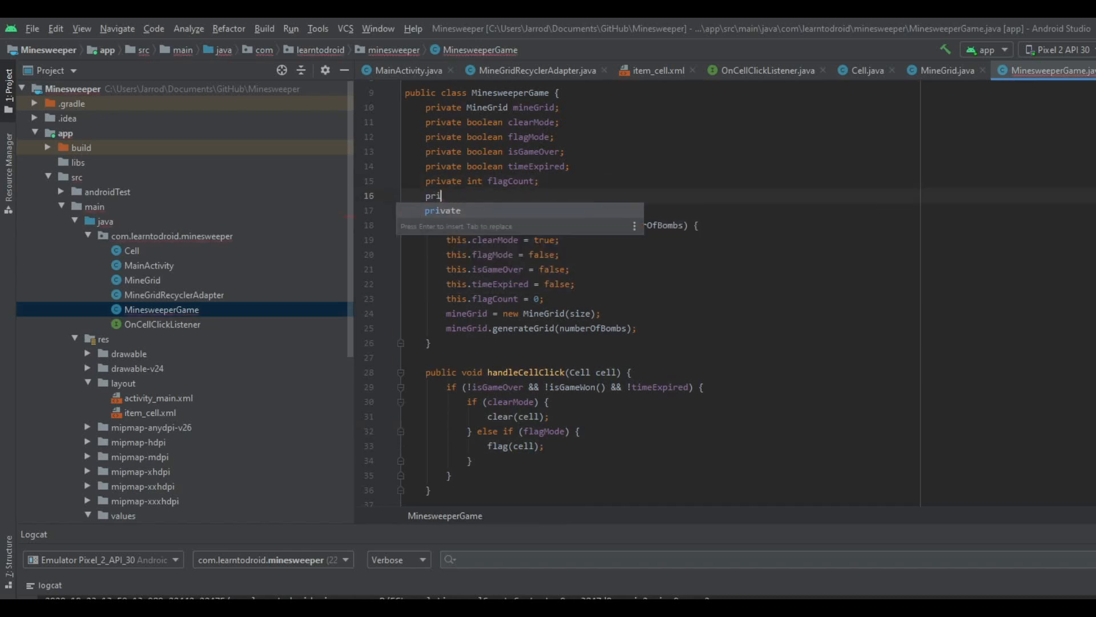
type("vate int numberOfBomb")
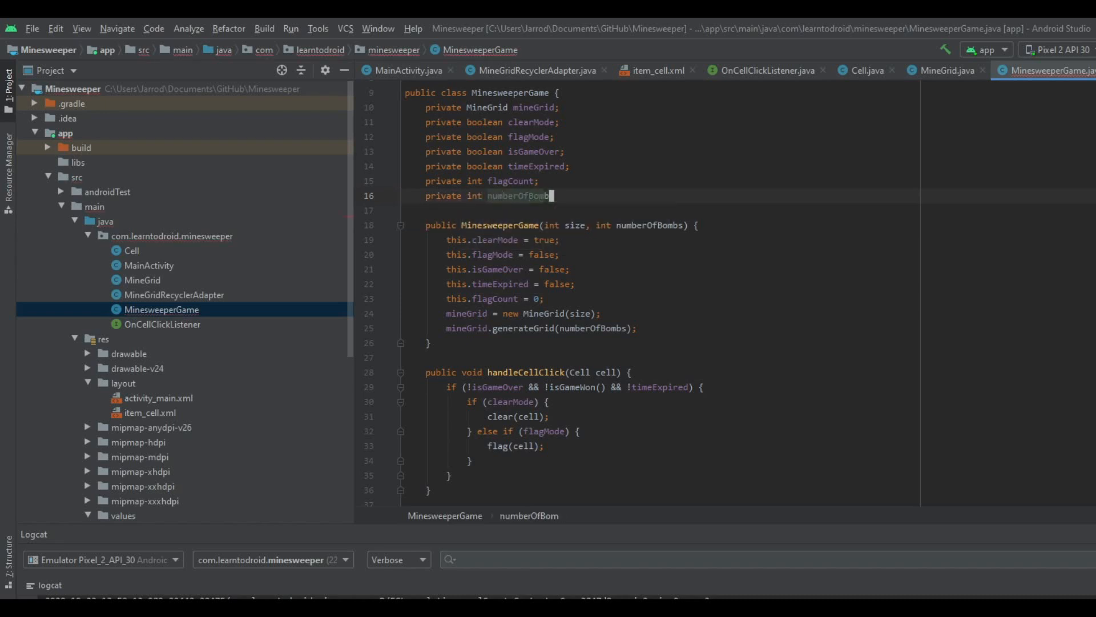
type("s;")
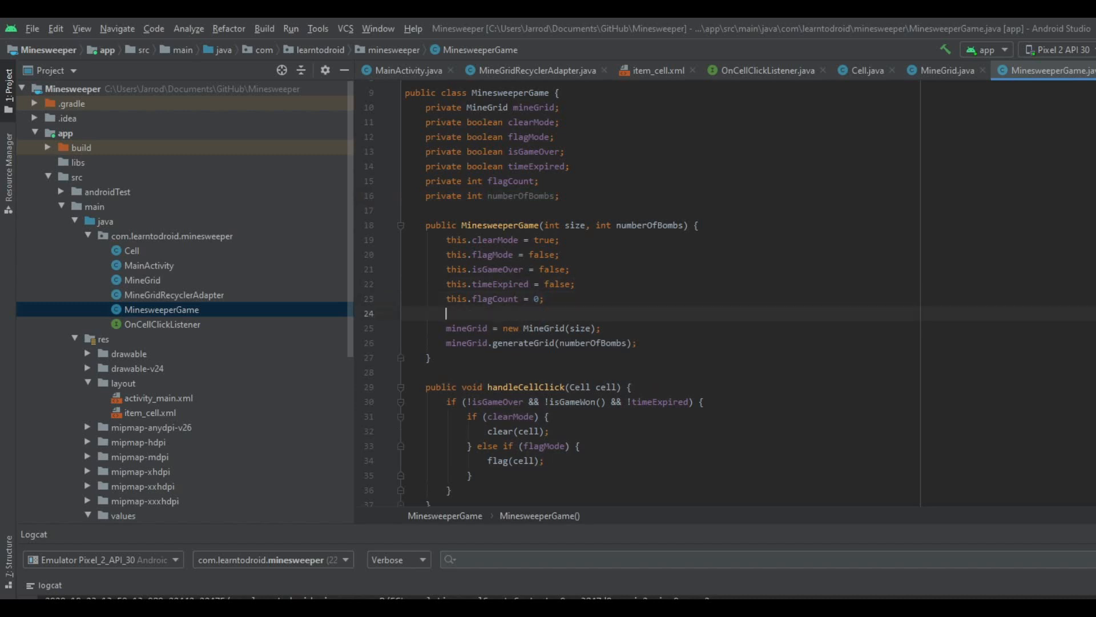
type("this.numberOfBombs = numberOfBombs")
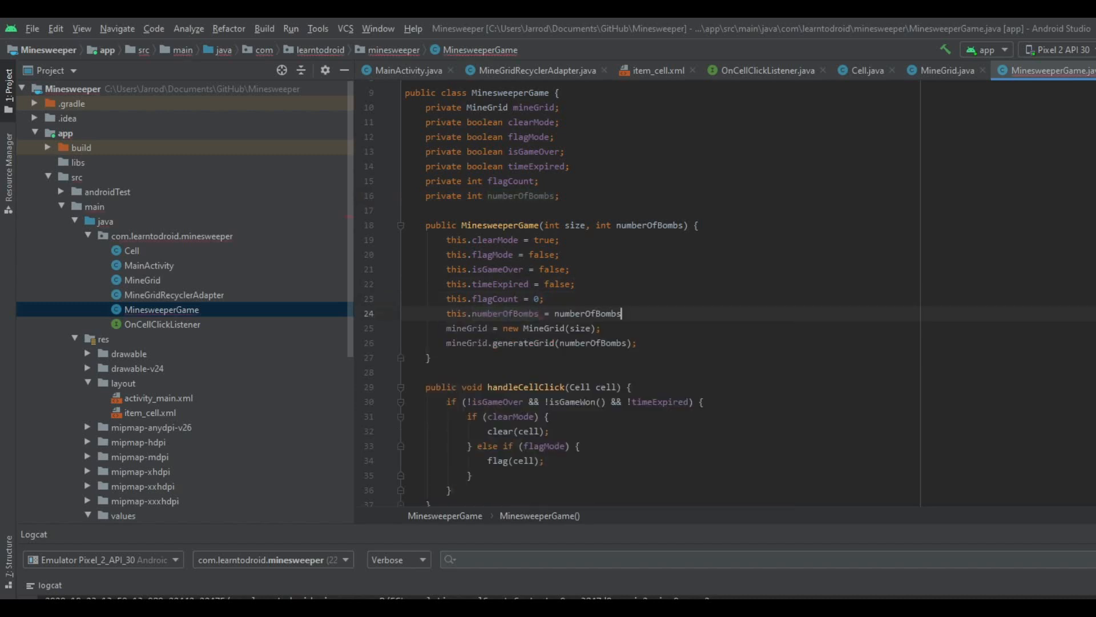
scroll("down", 3)
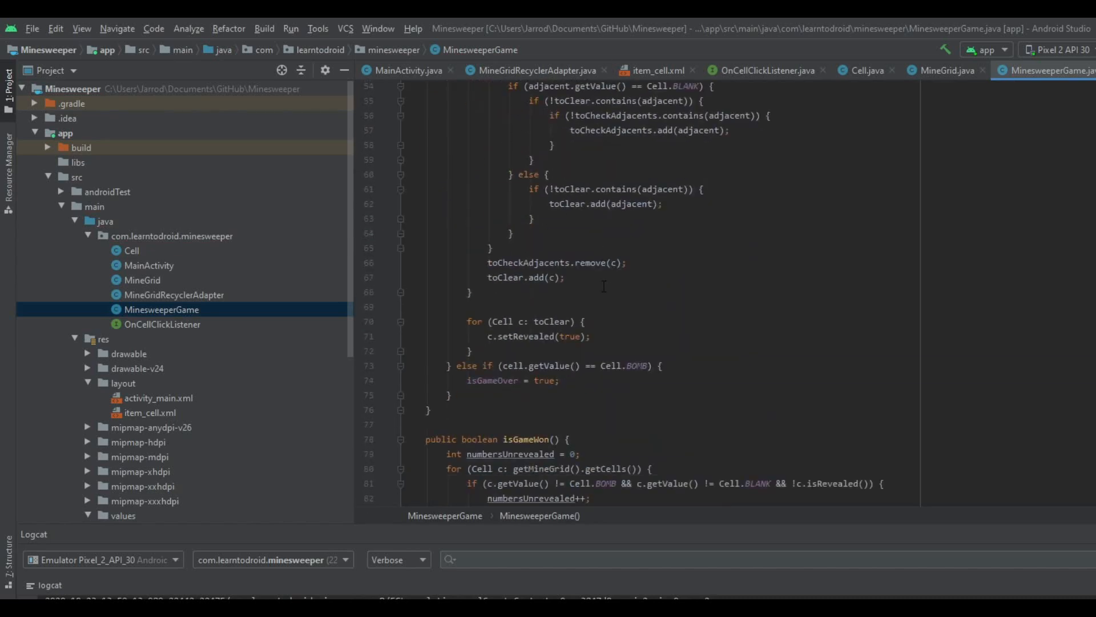
scroll("down", 3)
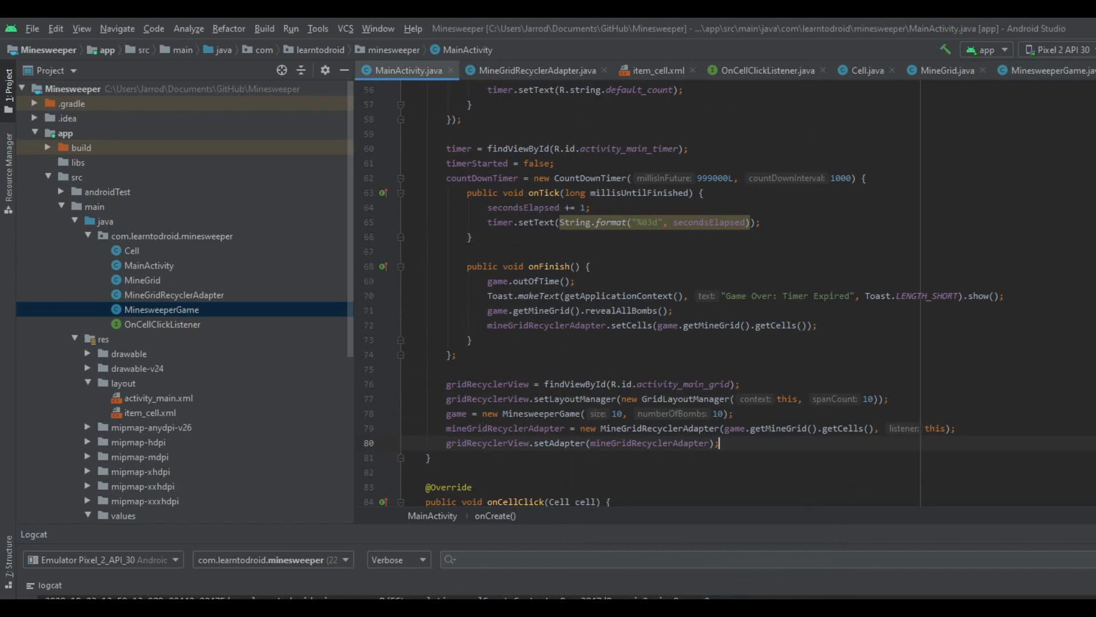
- Set flagsCount to String.format("%03d", getNumberOfBombs() - getFlagCount()) in MainActivity
type("flagsCount.setText(String.format(\"%03d\", game.getNumberOfBombs() - game.getFlagCount()));")
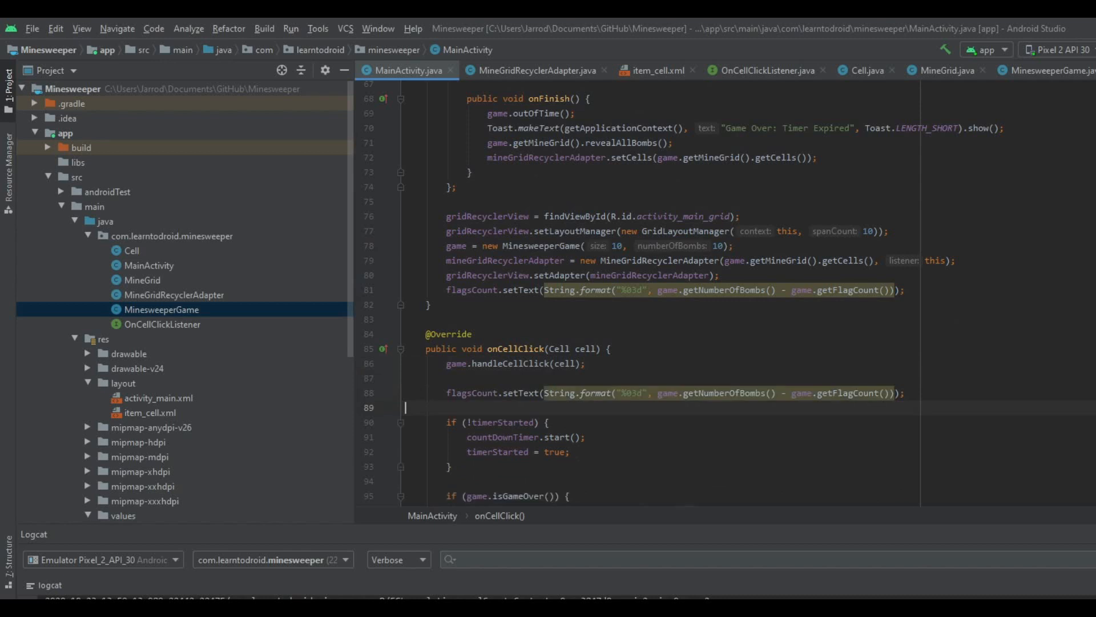
left_click(461, 392)
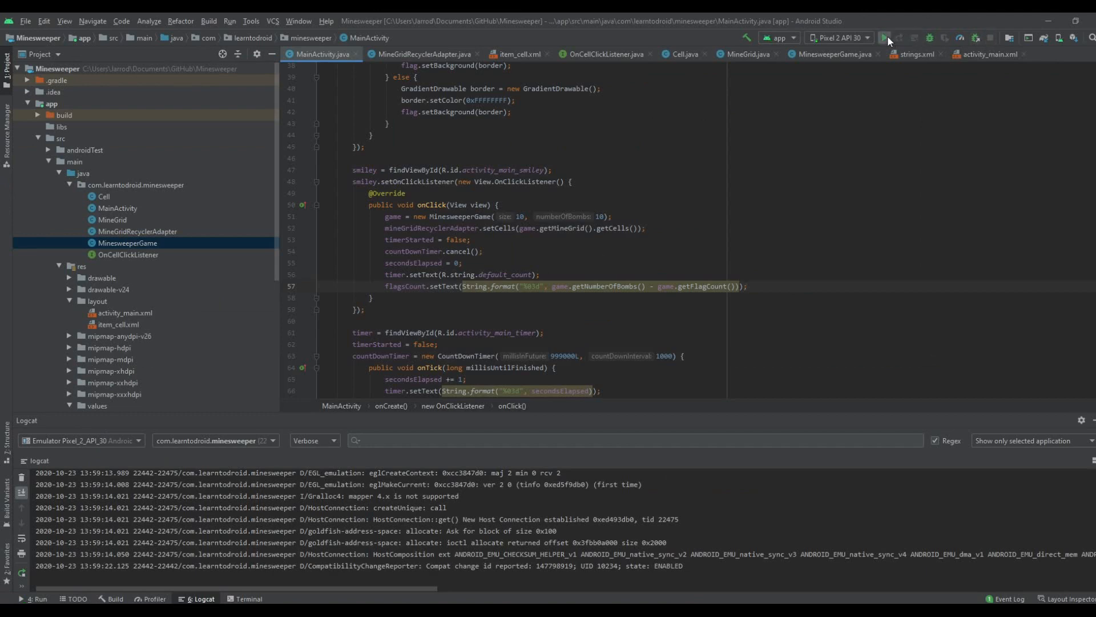
- Run the app, enable flag mode, and place and remove flags on cells
left_click(885, 38)
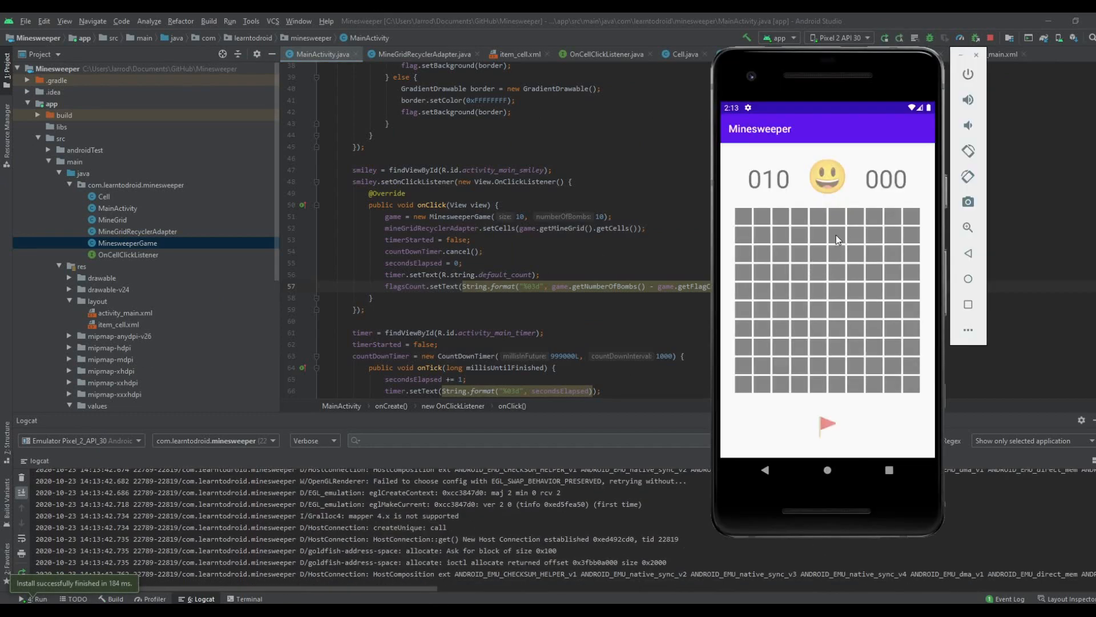
left_click(837, 240)
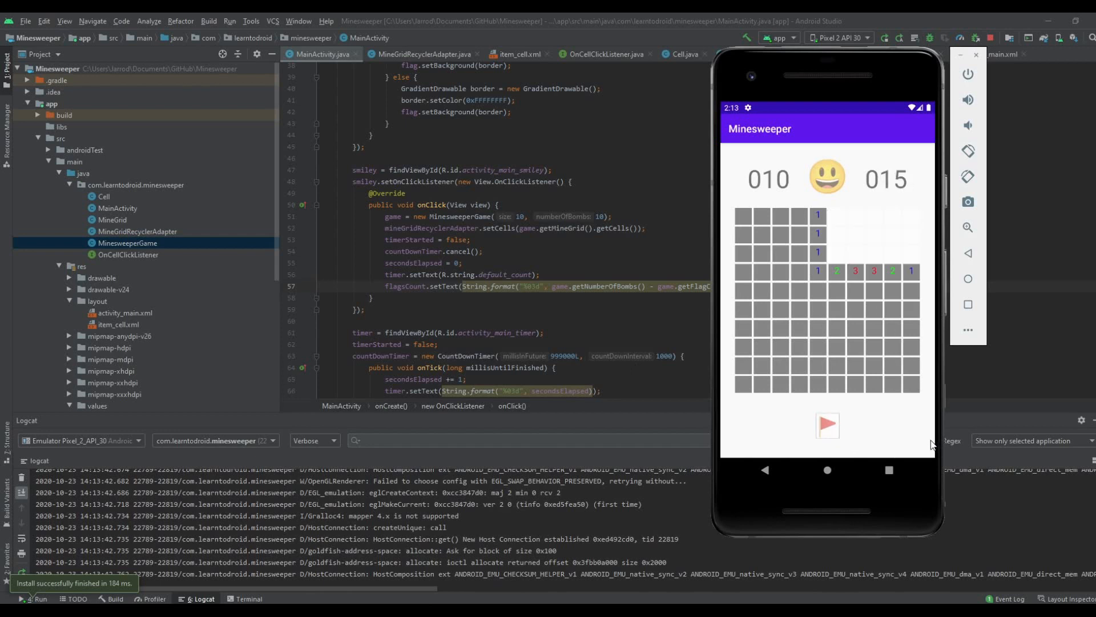
left_click(797, 288)
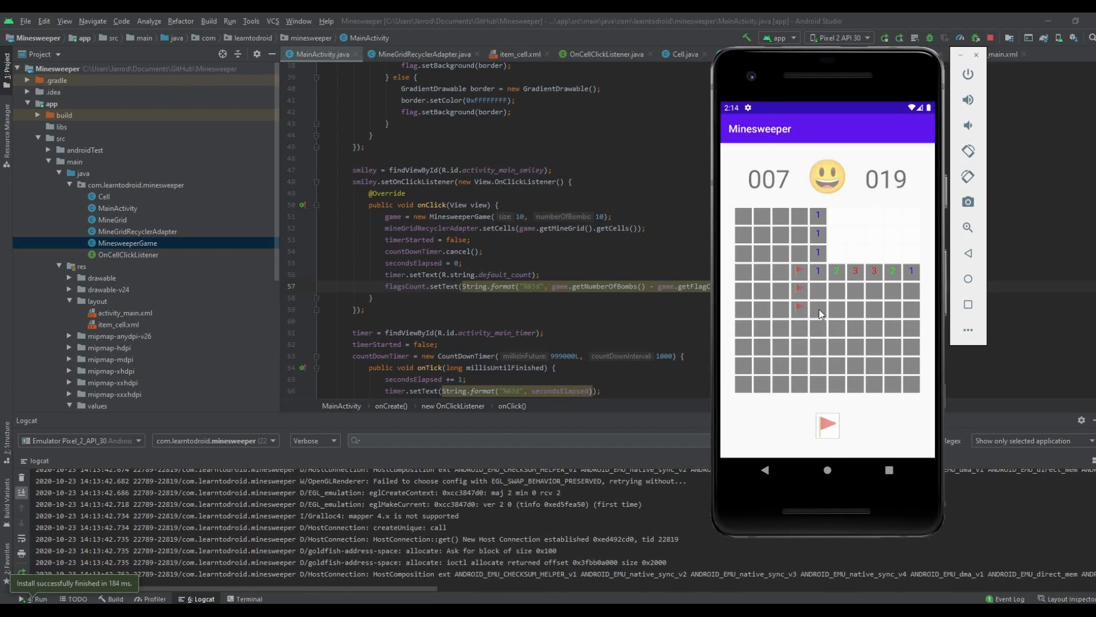
left_click(817, 306)
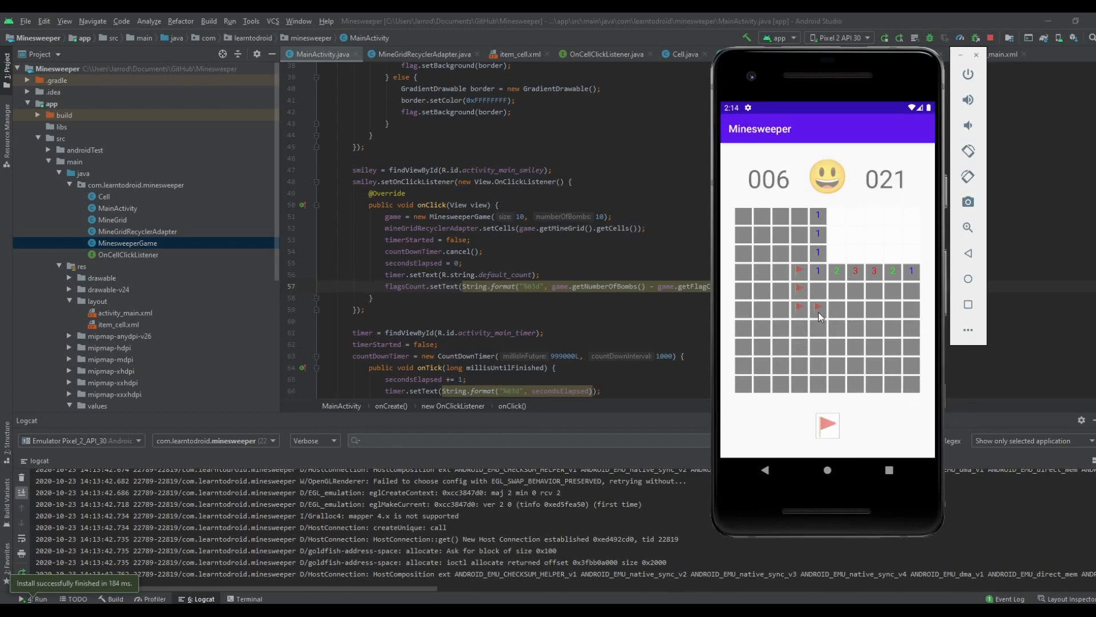
left_click(818, 306)
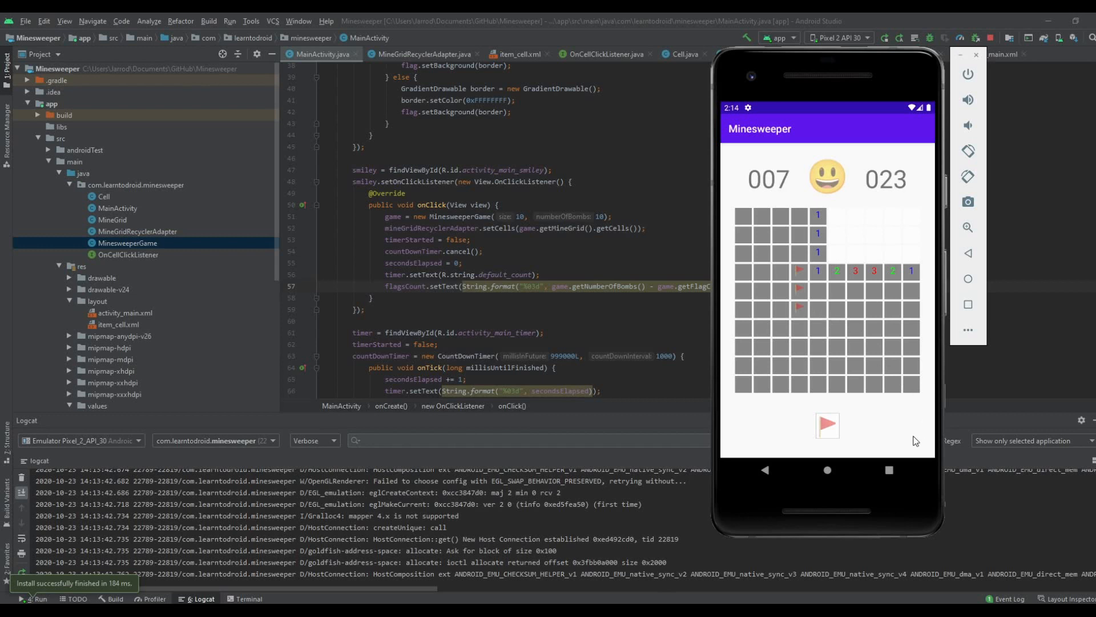